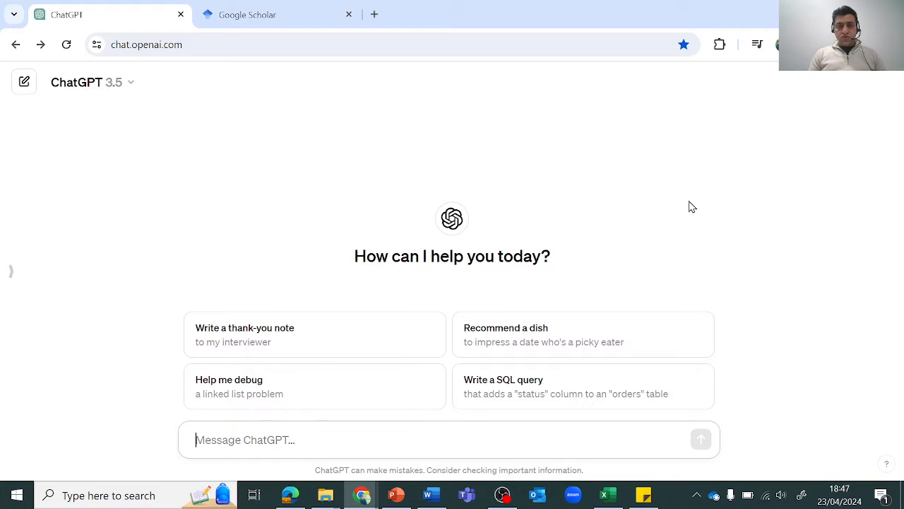
{"action": "mouse_move", "coordinate": [121, 23]}
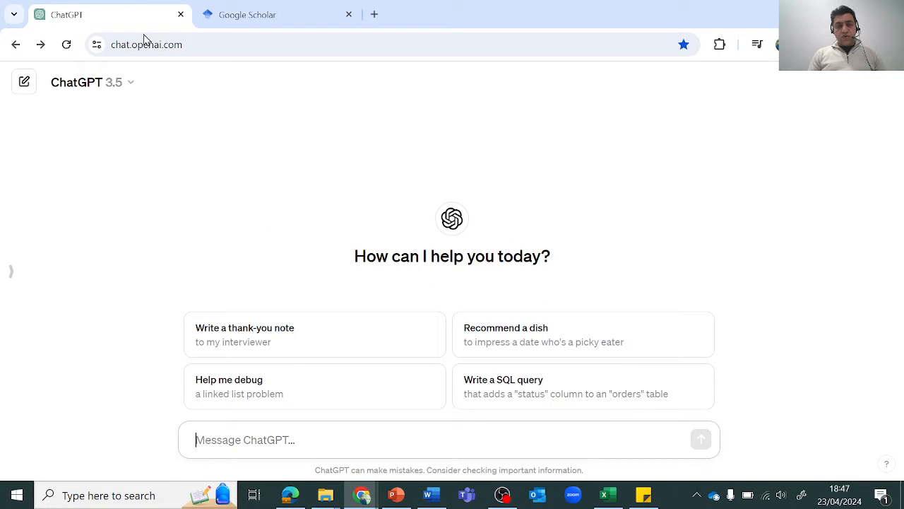
{"action": "mouse_move", "coordinate": [204, 172]}
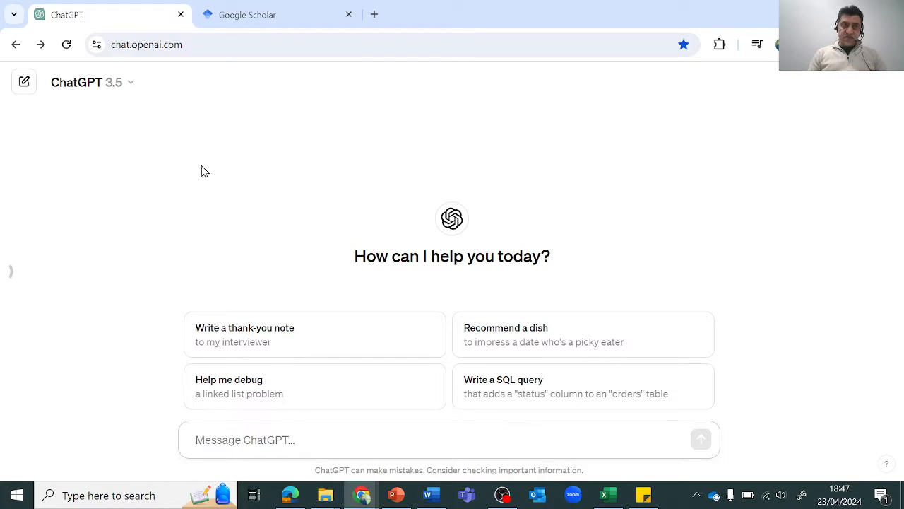
{"action": "mouse_move", "coordinate": [247, 229]}
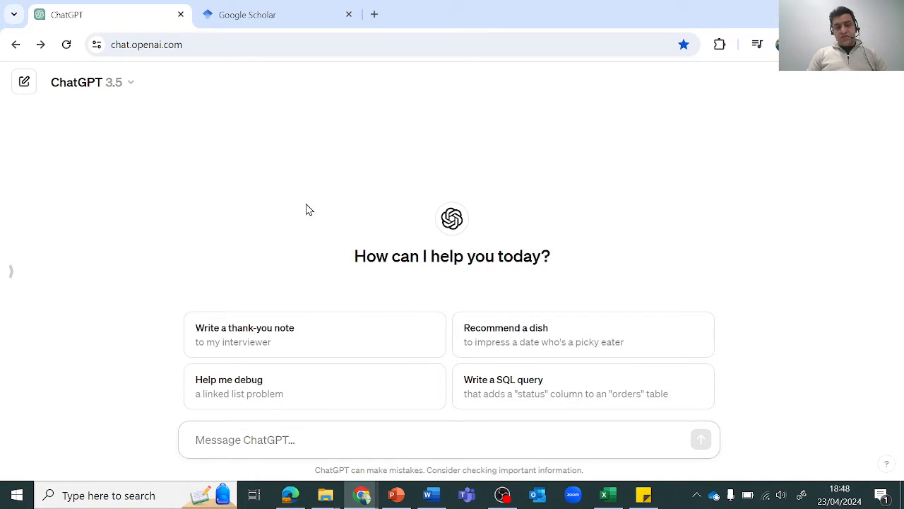
- Compose the prompt 'Find a full questionnaire with all items of organizational commitment with reference' and review its wording
{"action": "left_click", "coordinate": [449, 439]}
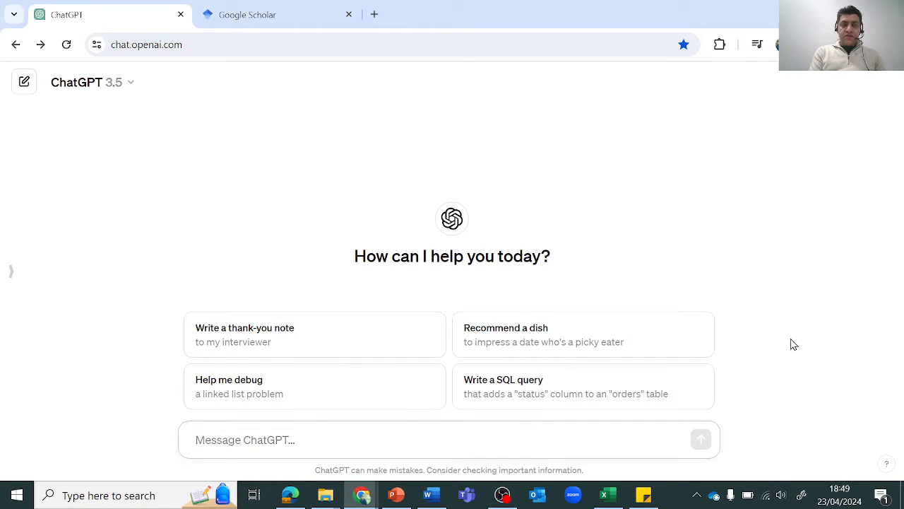
{"action": "type", "text": "Find a full questionnaire with all items of organizational commitment with reference"}
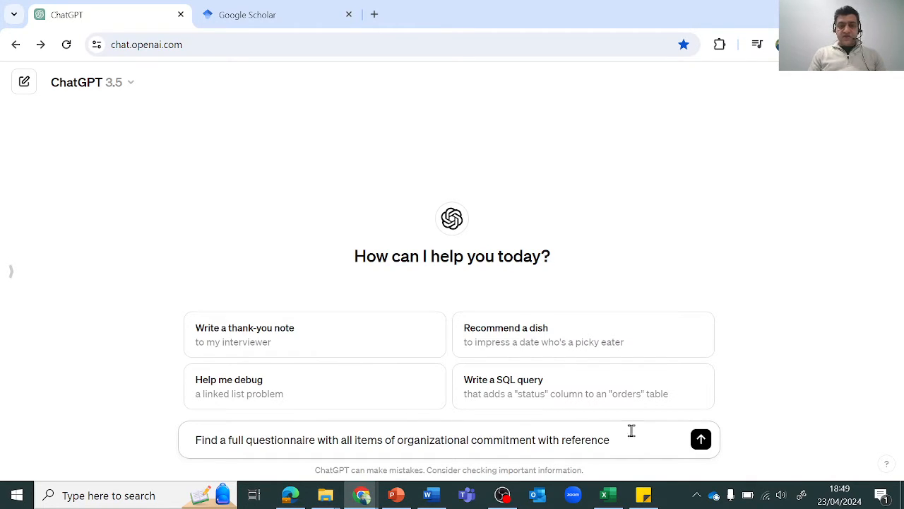
{"action": "triple_click", "coordinate": [402, 440]}
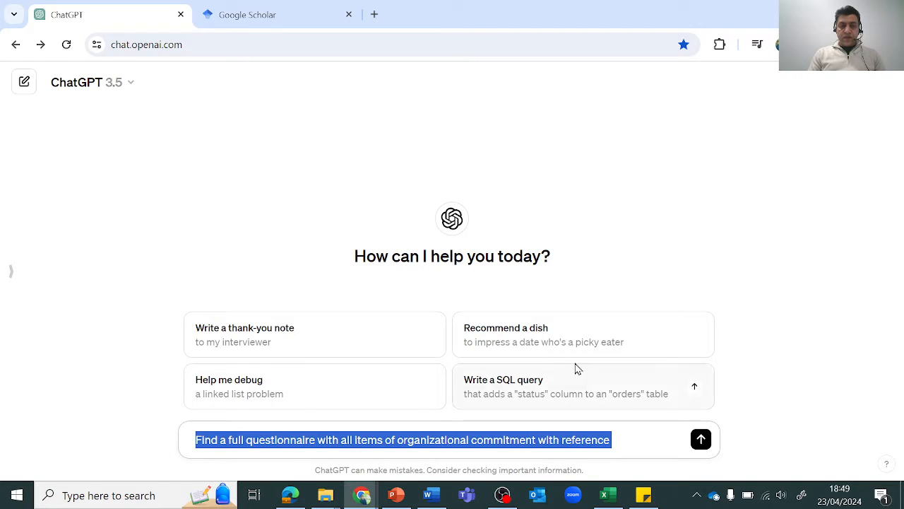
{"action": "mouse_move", "coordinate": [296, 450]}
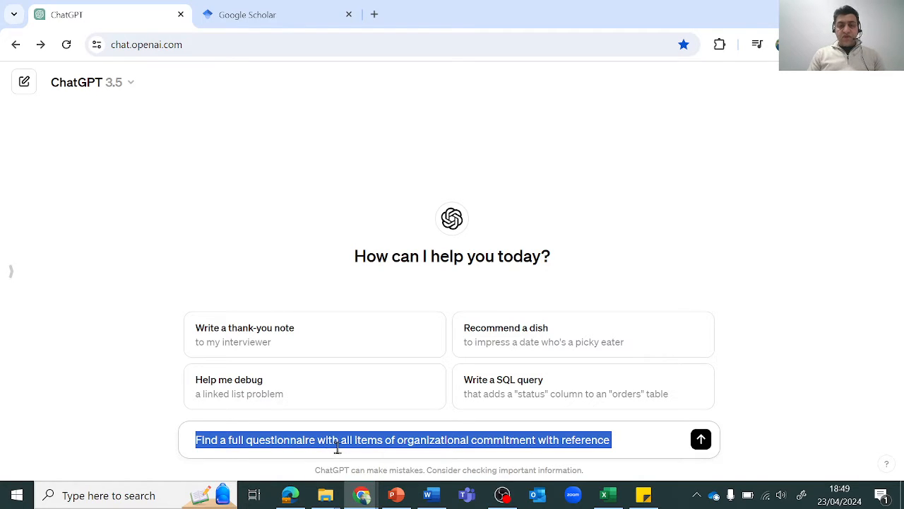
{"action": "mouse_move", "coordinate": [548, 444]}
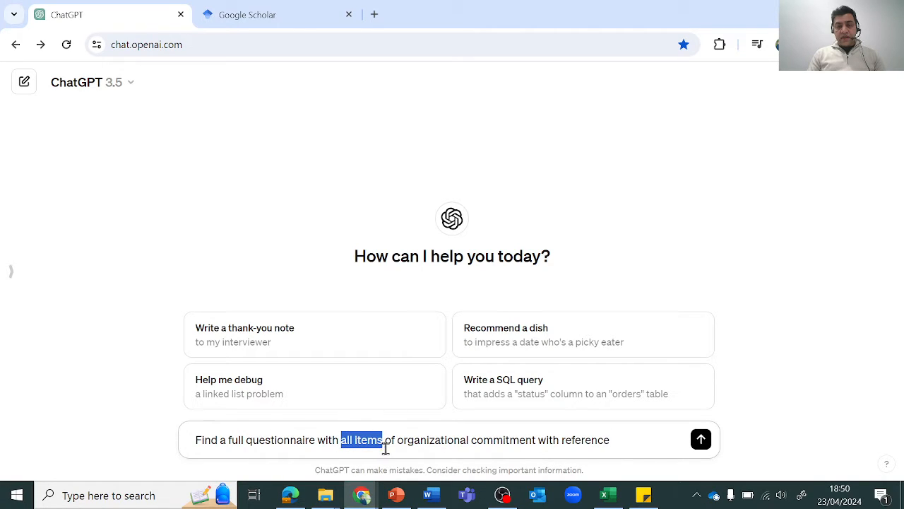
{"action": "left_click_drag", "start_coordinate": [399, 439], "coordinate": [521, 439]}
{"action": "type", "text": "i"}
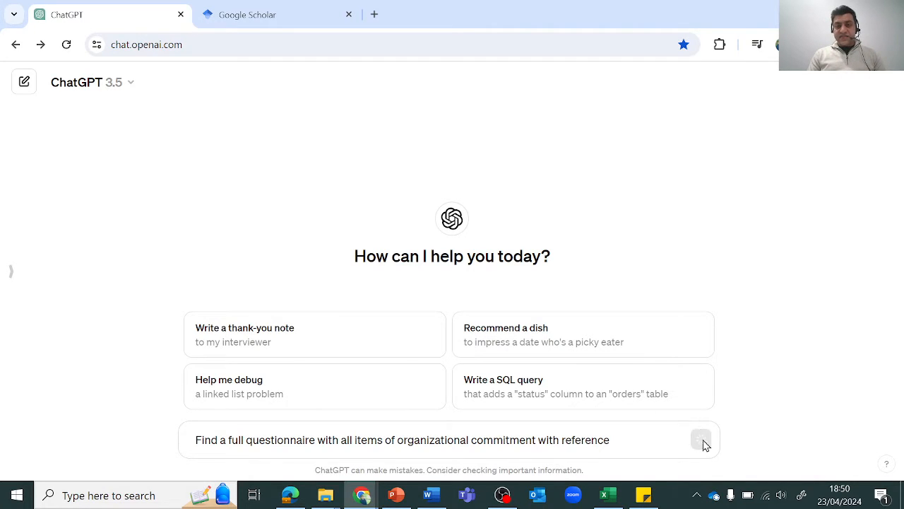
- Send the request and review the reply's commitment item lists, highlighting the Overall Commitment items
{"action": "left_click", "coordinate": [700, 438]}
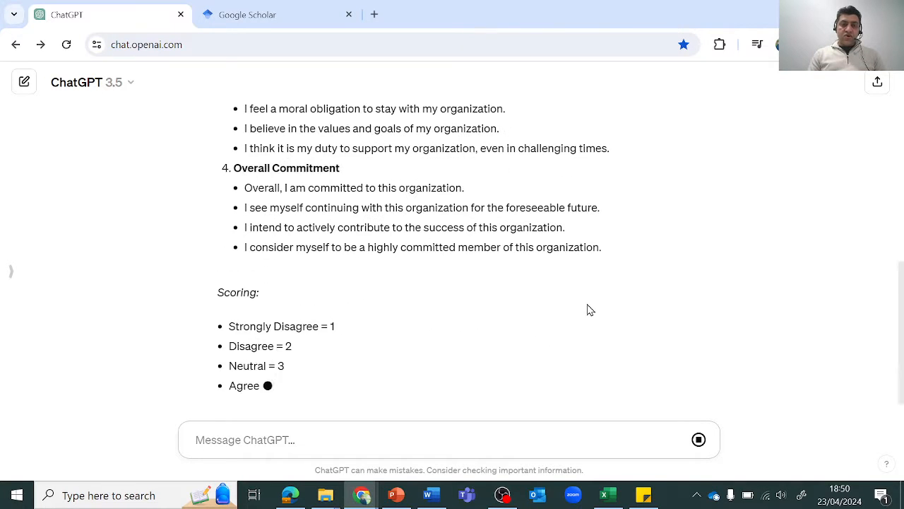
{"action": "scroll", "scroll_direction": "down", "scroll_amount": 3}
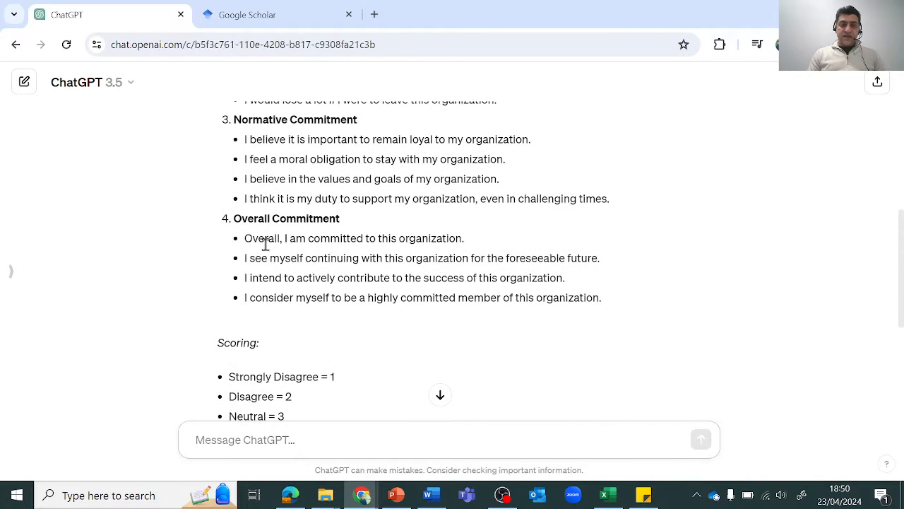
{"action": "left_click_drag", "start_coordinate": [248, 237], "coordinate": [602, 296]}
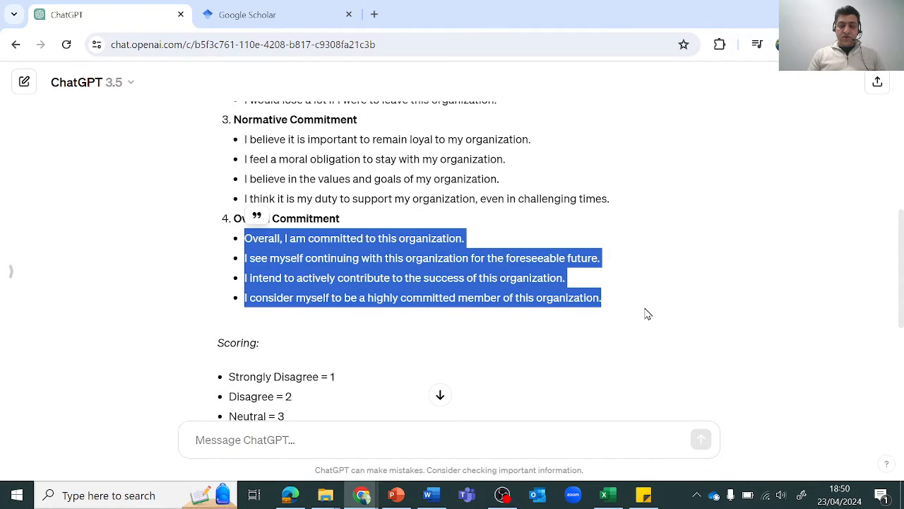
{"action": "scroll", "scroll_direction": "up", "scroll_amount": 3}
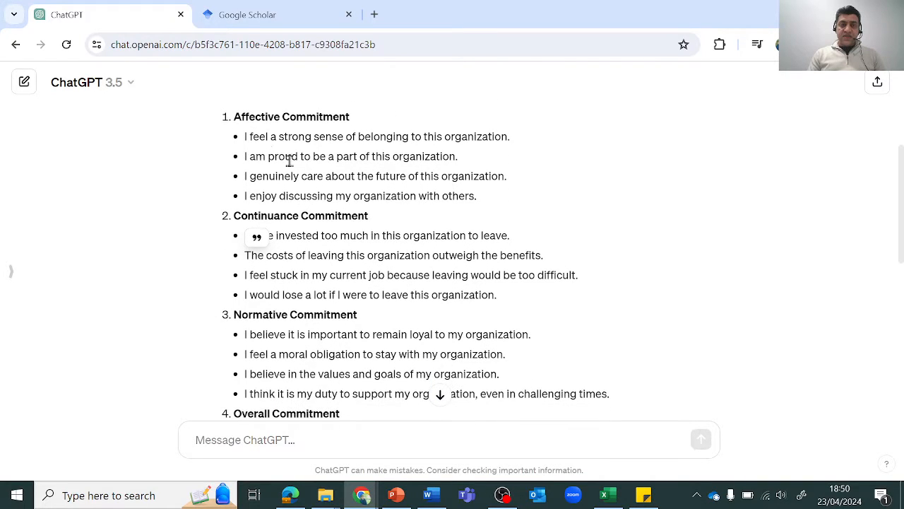
{"action": "mouse_move", "coordinate": [353, 309]}
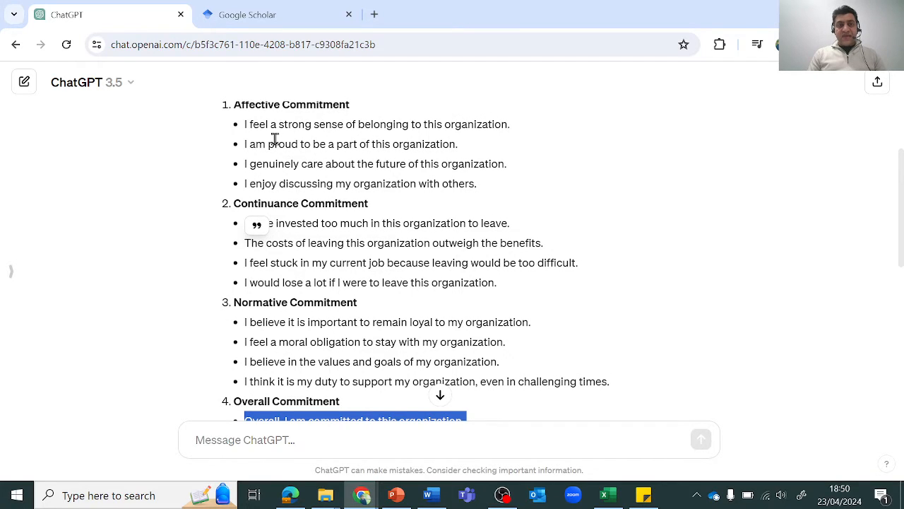
{"action": "scroll", "scroll_direction": "down", "scroll_amount": 3}
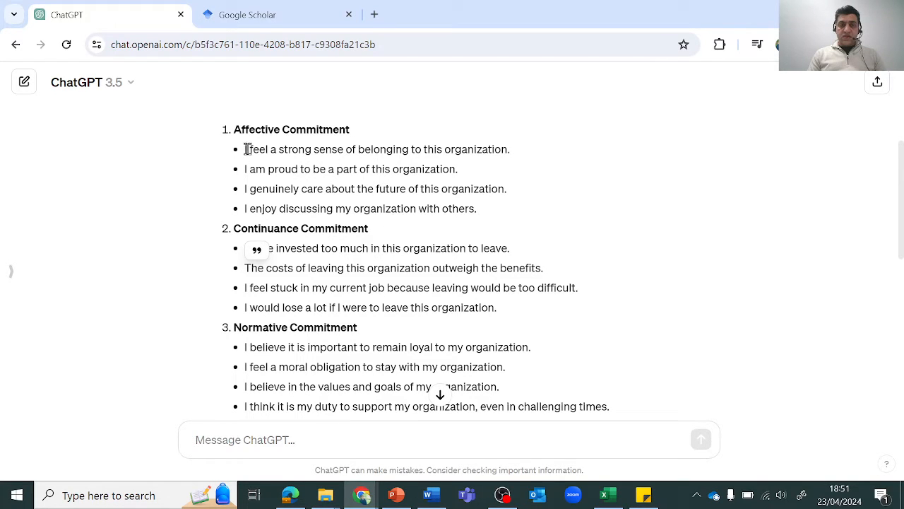
{"action": "scroll", "scroll_direction": "down", "scroll_amount": 3}
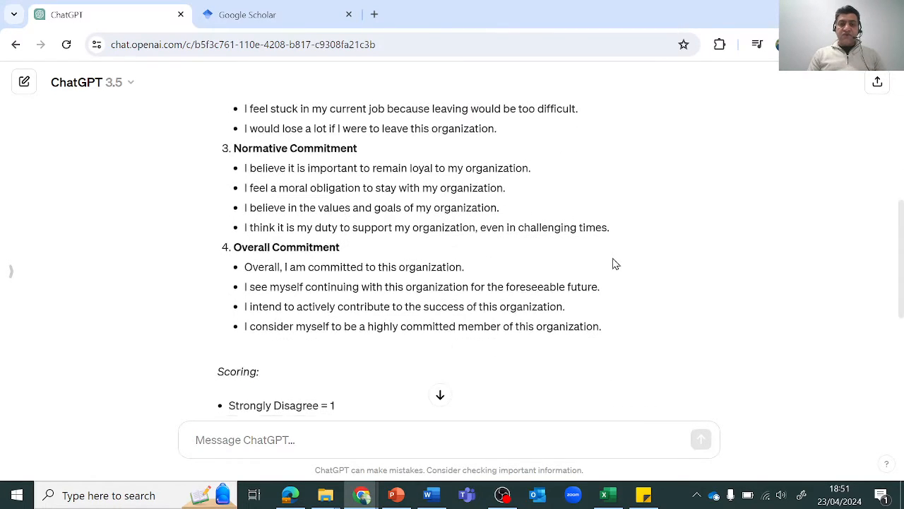
{"action": "left_click_drag", "start_coordinate": [243, 266], "coordinate": [601, 325]}
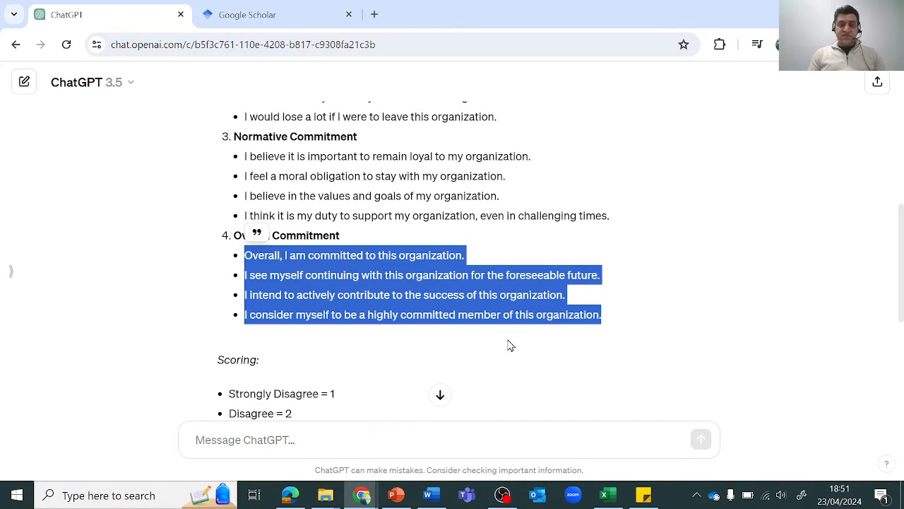
- Reach the end of the answer and select the Meyer & Allen (1991) reference
{"action": "scroll", "scroll_direction": "down", "scroll_amount": 3}
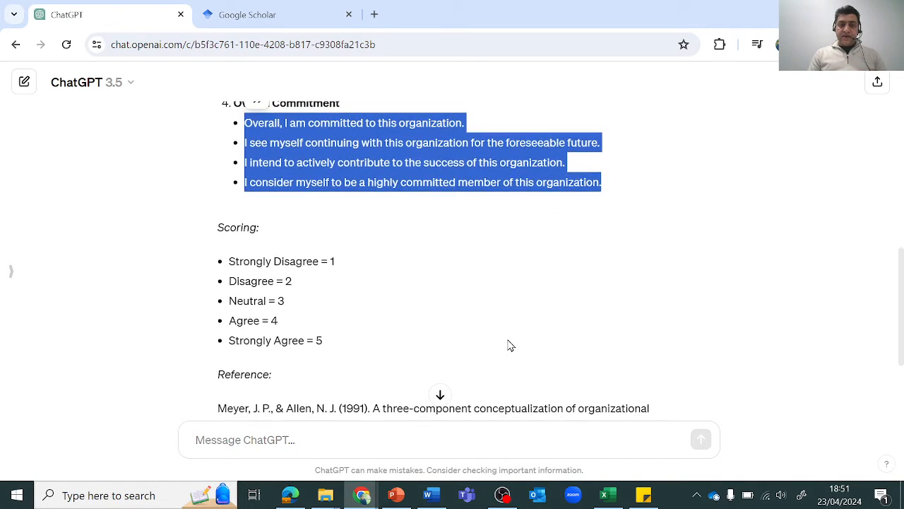
{"action": "mouse_move", "coordinate": [376, 358]}
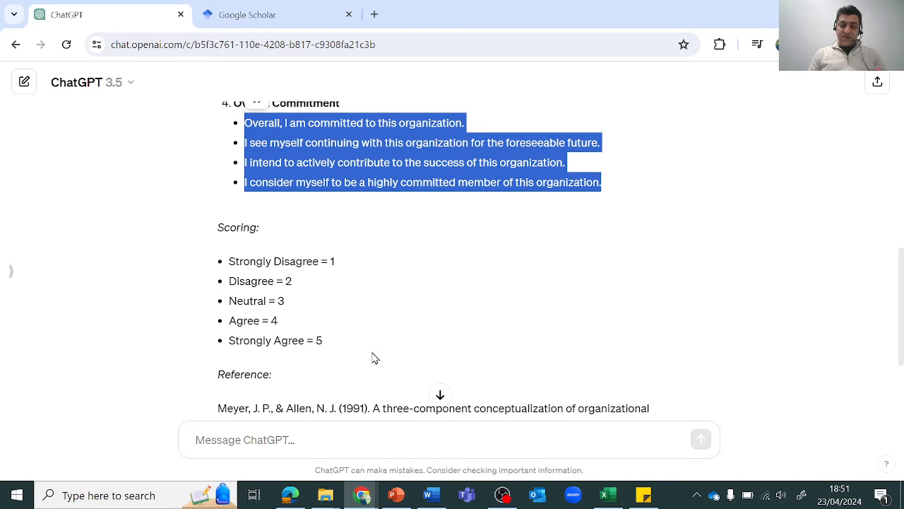
{"action": "scroll", "scroll_direction": "down", "scroll_amount": 3}
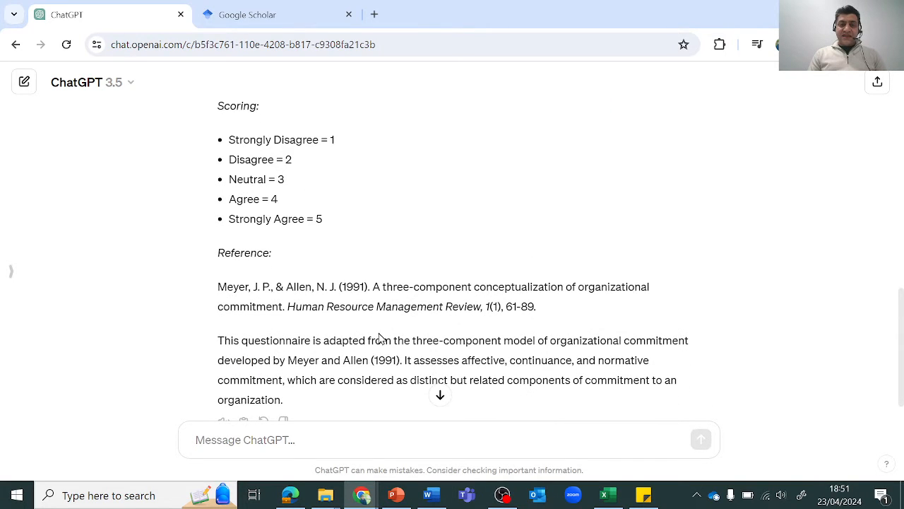
{"action": "scroll", "scroll_direction": "down", "scroll_amount": 3}
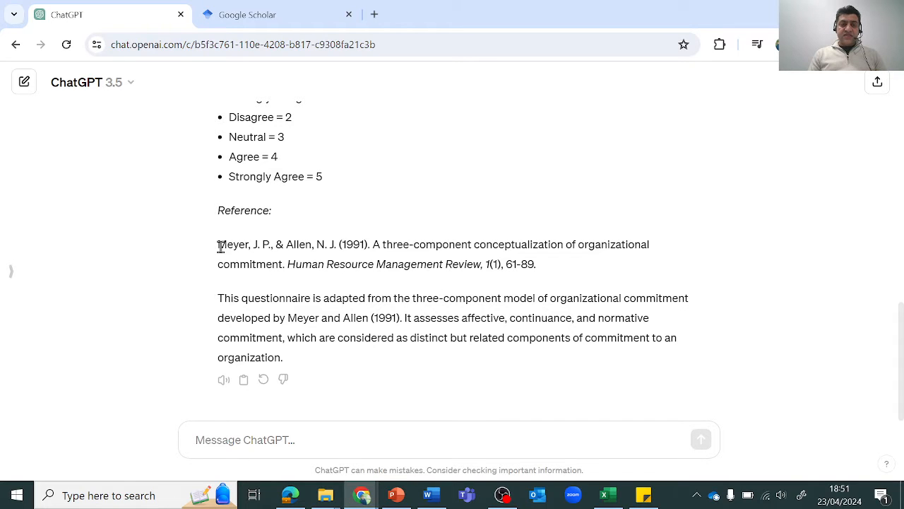
{"action": "left_click_drag", "start_coordinate": [218, 244], "coordinate": [536, 264]}
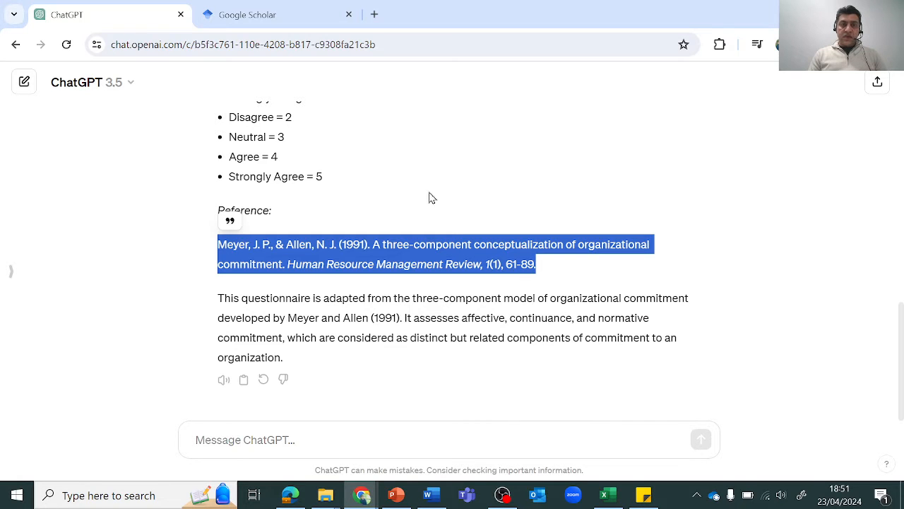
- Search Google Scholar for the Meyer and Allen reference in Human Resource Management Review, 1(1), 61-89
{"action": "left_click", "coordinate": [275, 14]}
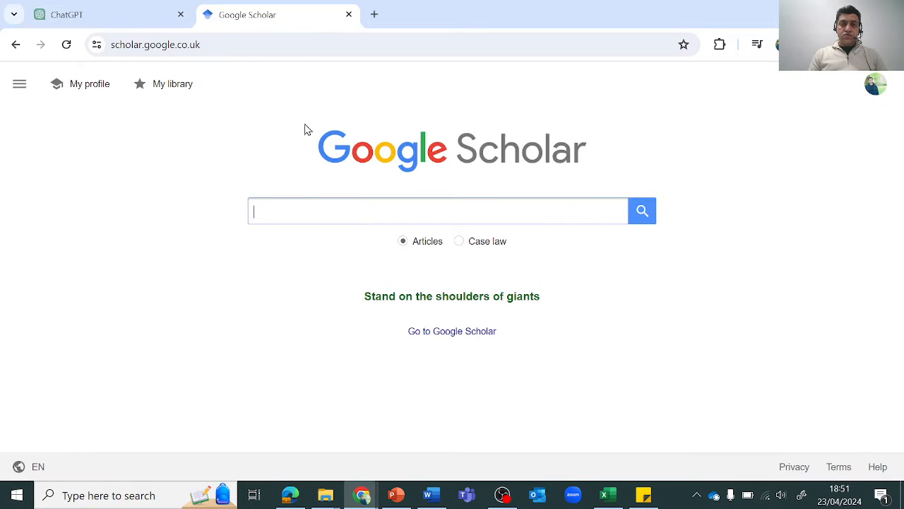
{"action": "type", "text": "zational commitment. Human Resource Management Review, 1(1), 61-89."}
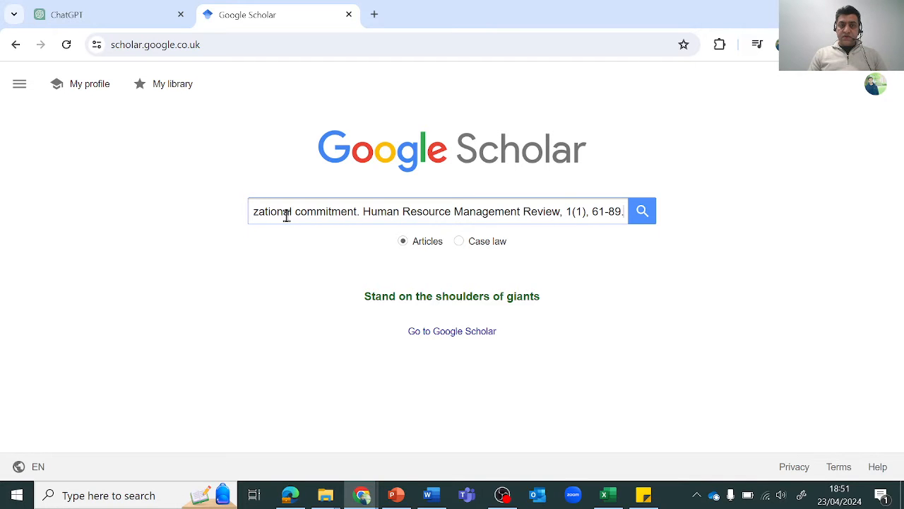
{"action": "left_click", "coordinate": [641, 211]}
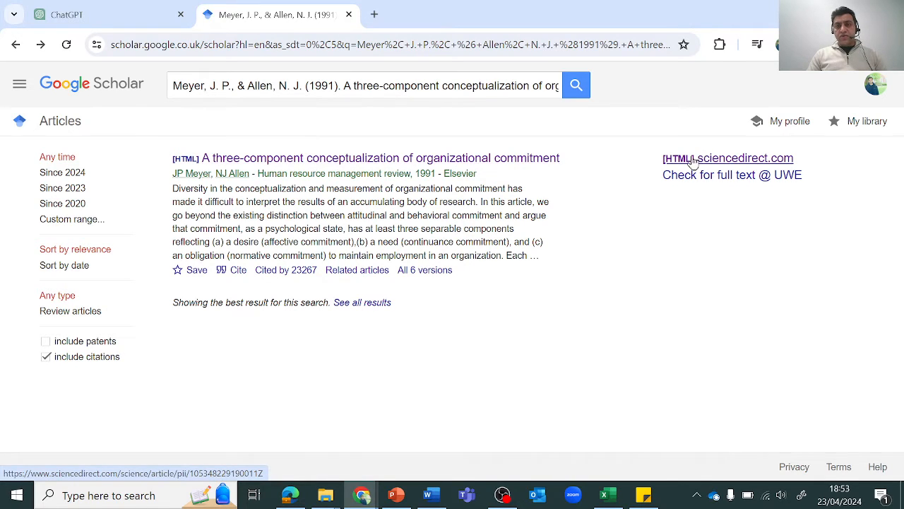
{"action": "mouse_move", "coordinate": [664, 164]}
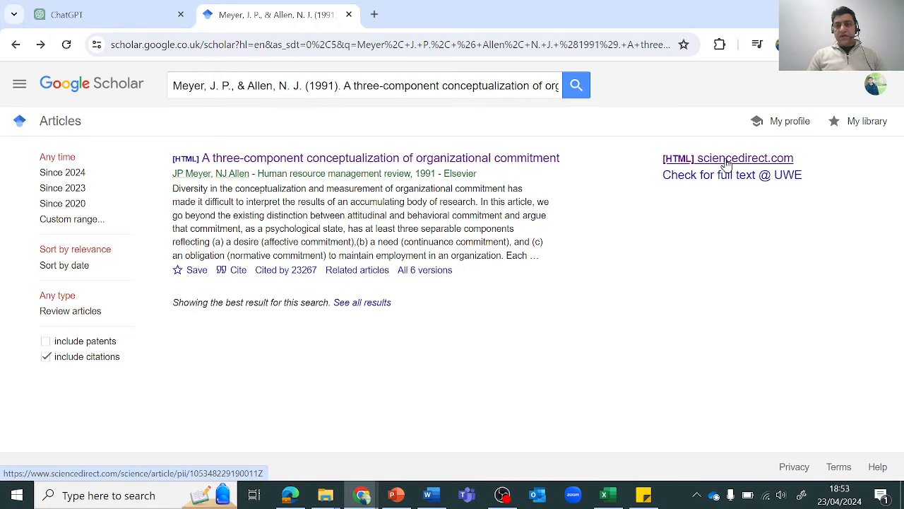
{"action": "mouse_move", "coordinate": [650, 246]}
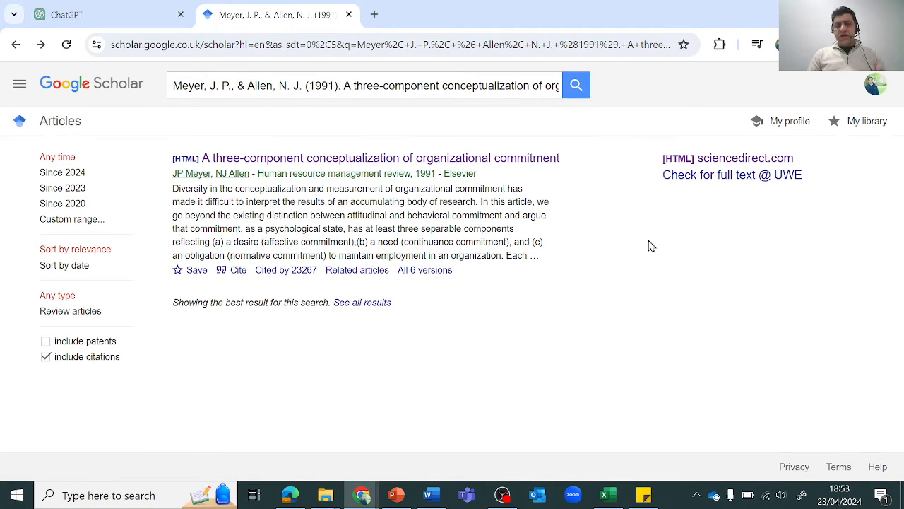
{"action": "mouse_move", "coordinate": [381, 27]}
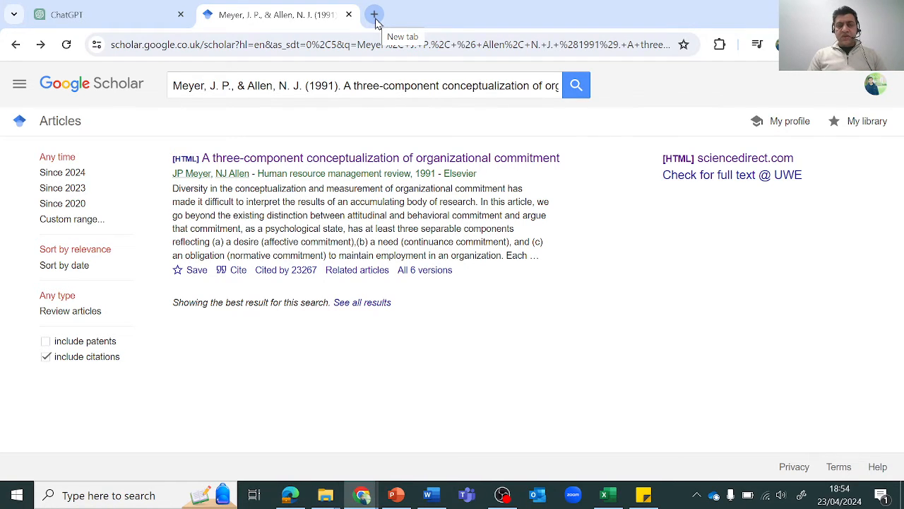
{"action": "mouse_move", "coordinate": [550, 198]}
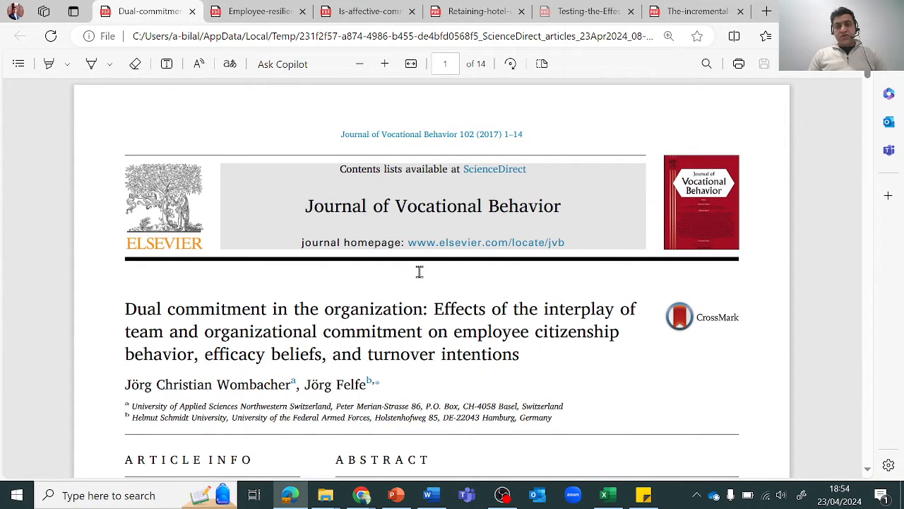
- Mark 'organizational commitment' in the Dual commitment paper's title and skim through to its Limitations and references
{"action": "scroll", "scroll_direction": "down", "scroll_amount": 3}
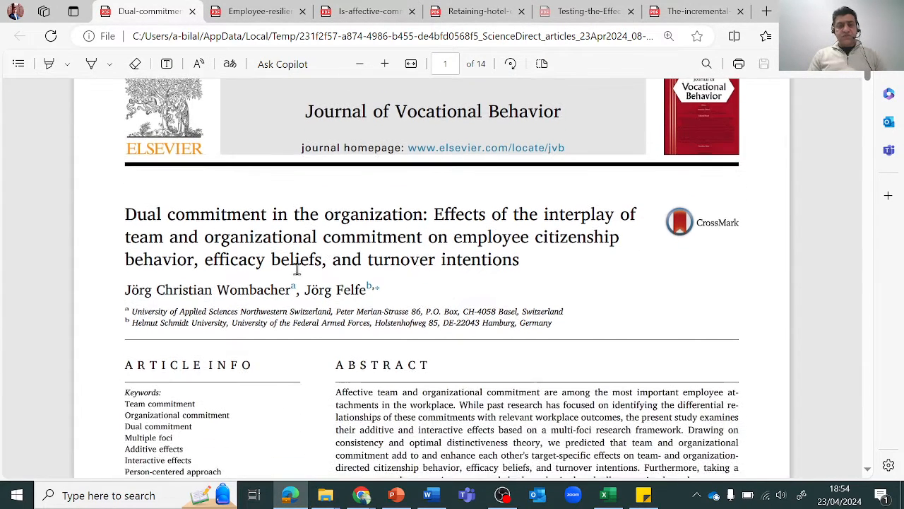
{"action": "left_click_drag", "start_coordinate": [203, 238], "coordinate": [387, 238]}
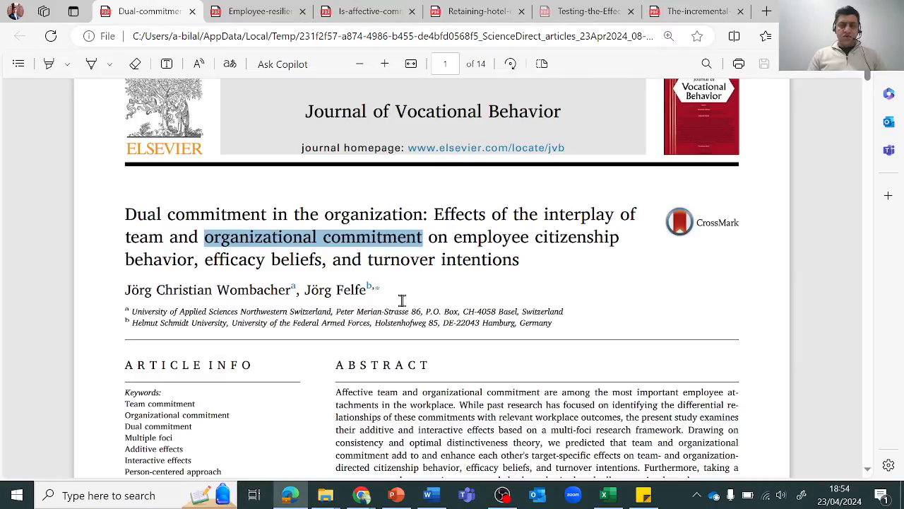
{"action": "scroll", "scroll_direction": "down", "scroll_amount": 3}
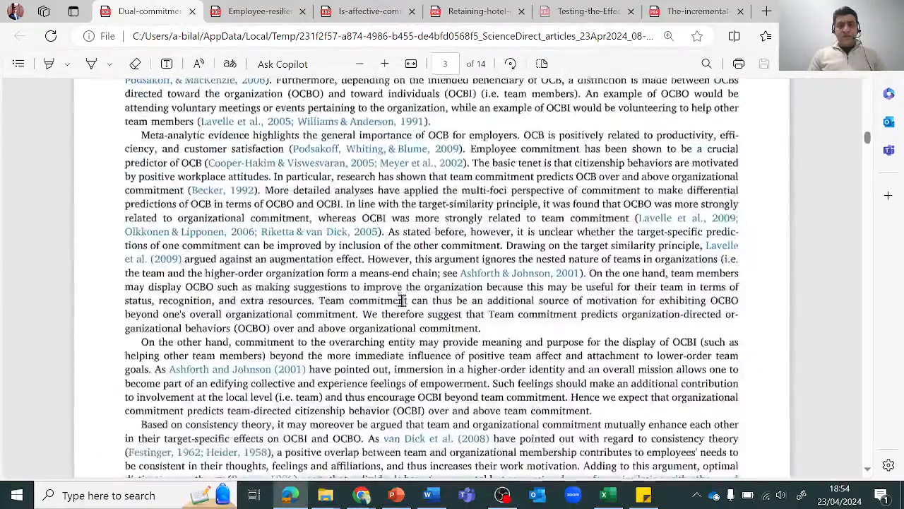
{"action": "scroll", "scroll_direction": "down", "scroll_amount": 3}
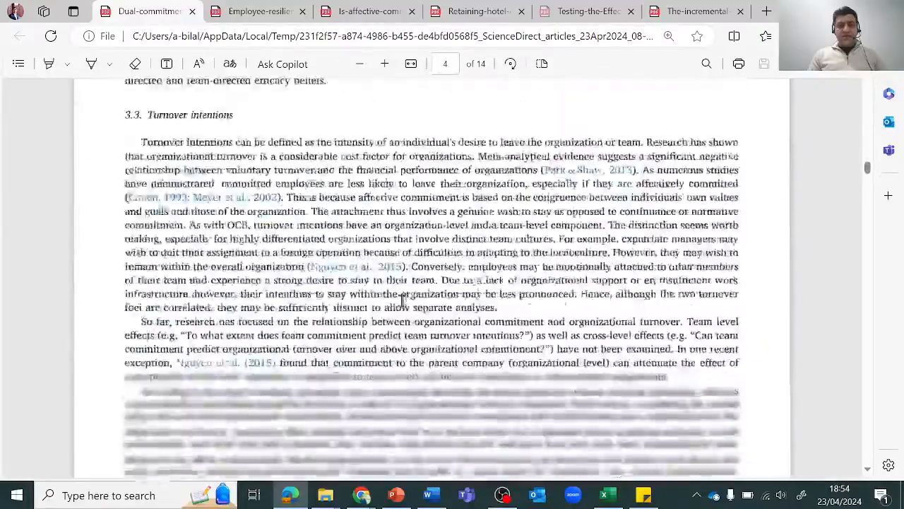
{"action": "scroll", "scroll_direction": "down", "scroll_amount": 3}
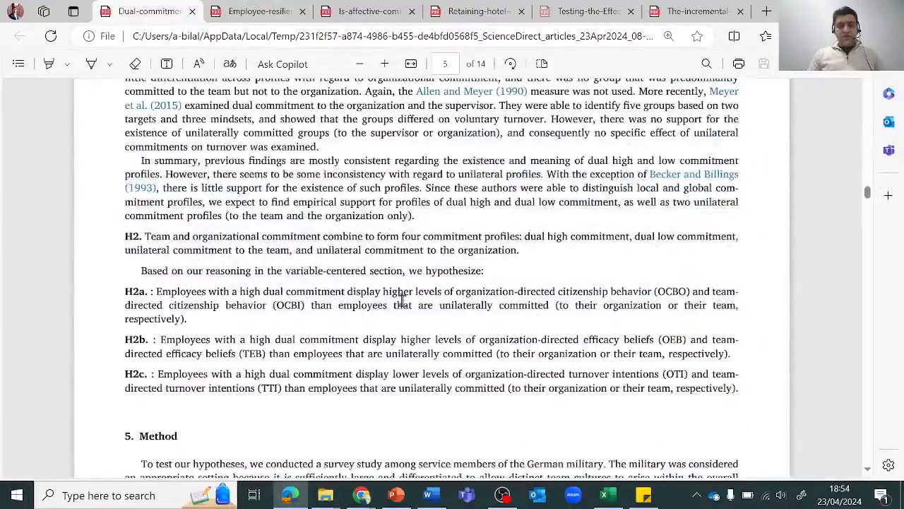
{"action": "scroll", "scroll_direction": "down", "scroll_amount": 3}
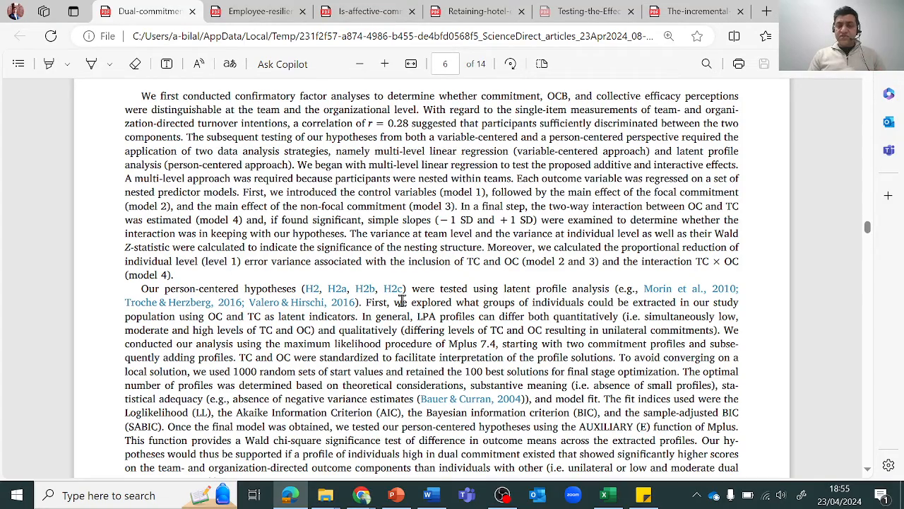
{"action": "scroll", "scroll_direction": "down", "scroll_amount": 3}
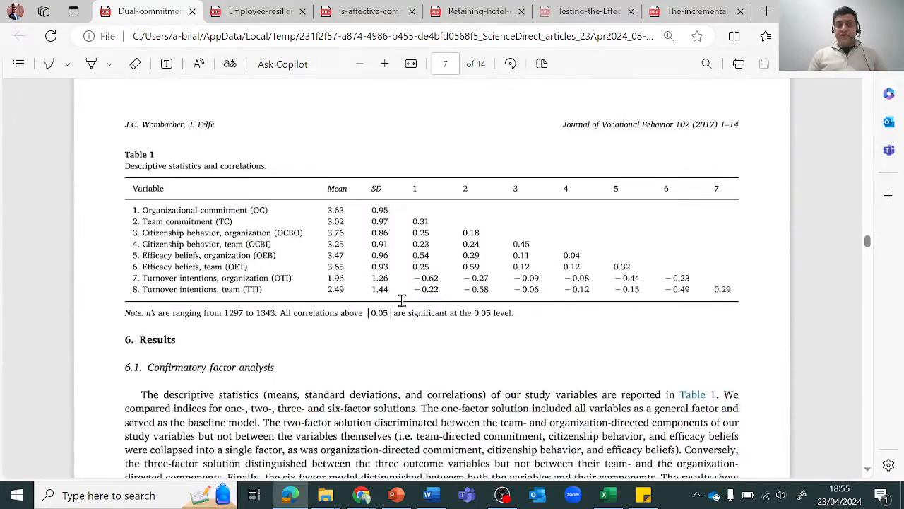
{"action": "scroll", "scroll_direction": "down", "scroll_amount": 3}
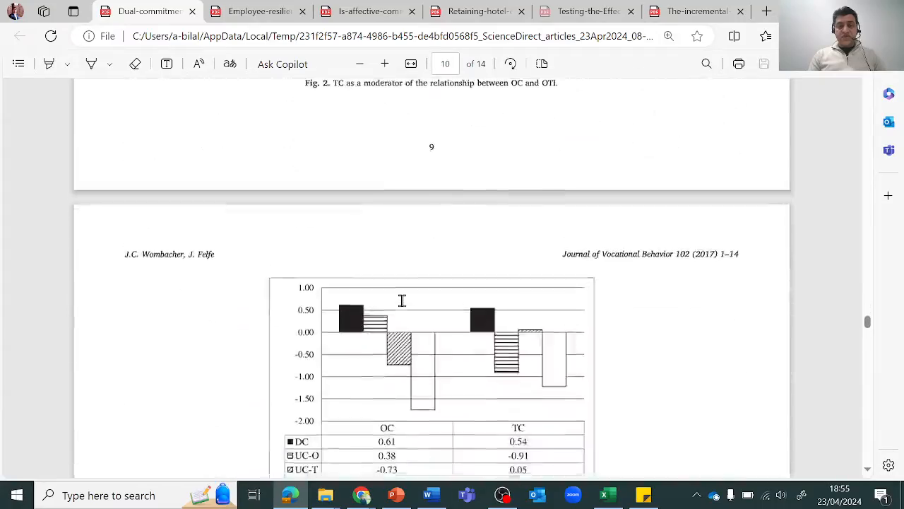
{"action": "scroll", "scroll_direction": "down", "scroll_amount": 3}
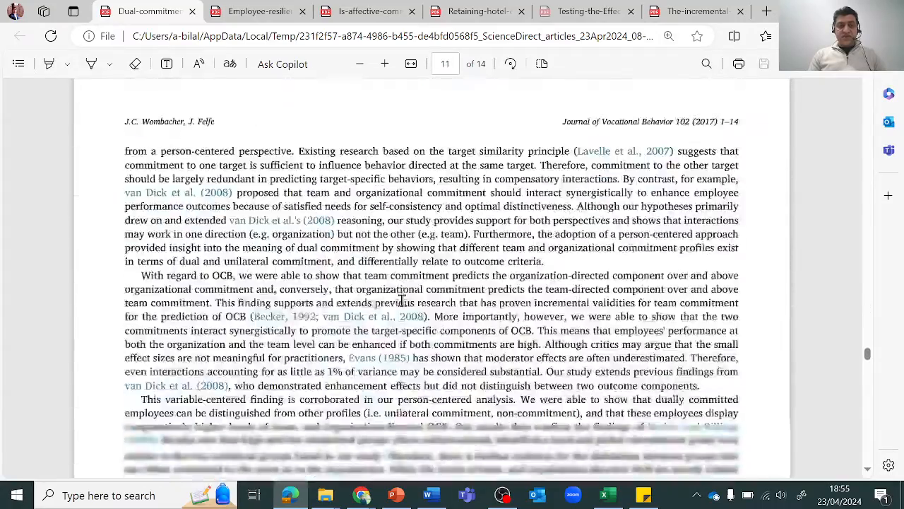
{"action": "scroll", "scroll_direction": "down", "scroll_amount": 3}
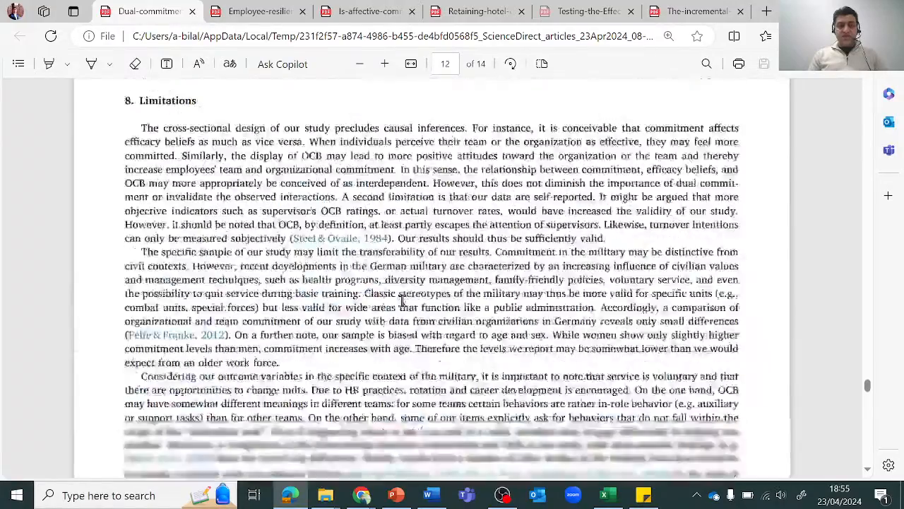
{"action": "scroll", "scroll_direction": "down", "scroll_amount": 3}
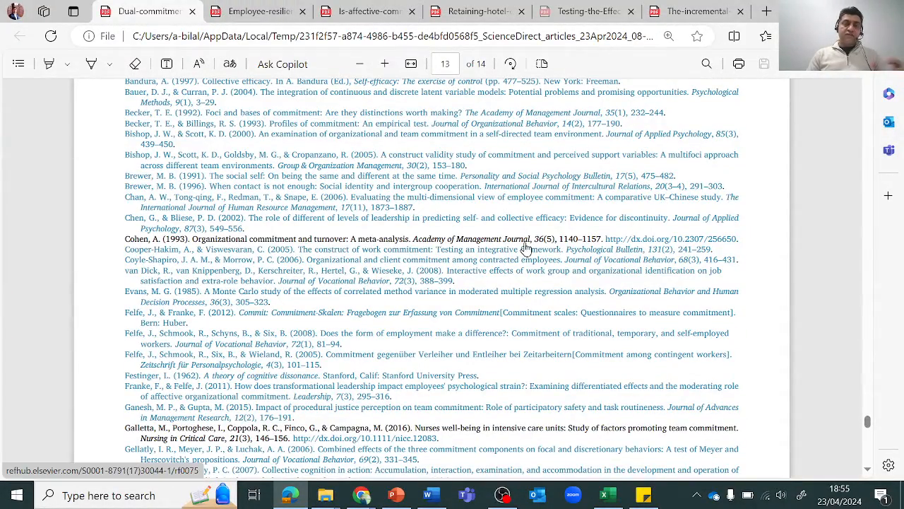
- Switch to the Employee resilience and mentoring paper and scroll to section 3.2 Measurement and Table 1 on page 5
{"action": "left_click", "coordinate": [257, 11]}
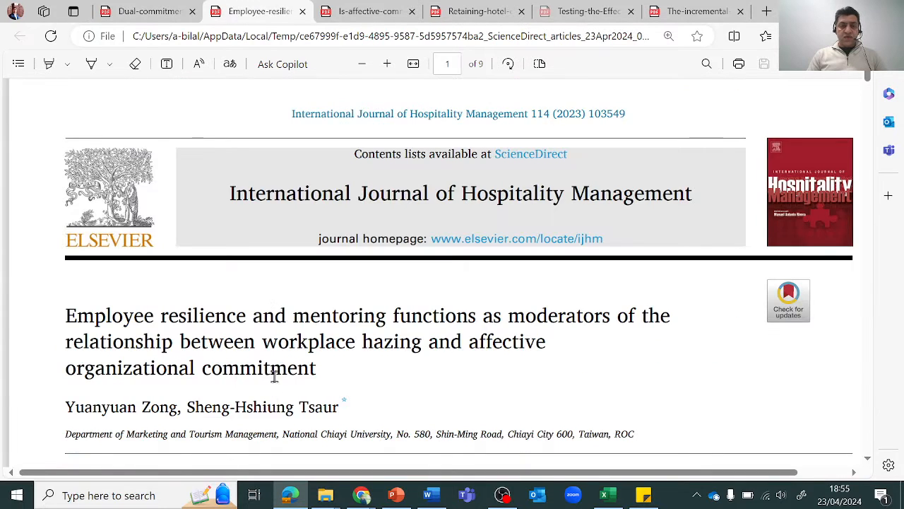
{"action": "scroll", "scroll_direction": "down", "scroll_amount": 3}
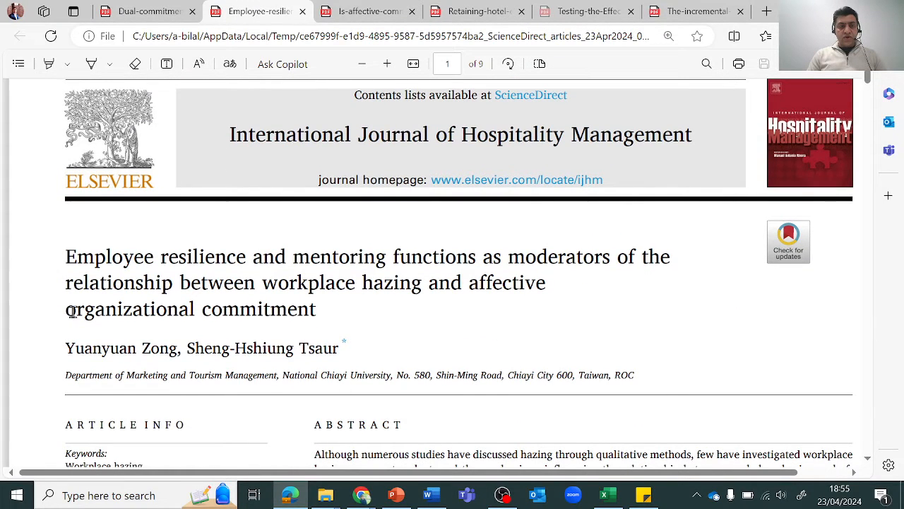
{"action": "mouse_move", "coordinate": [376, 326]}
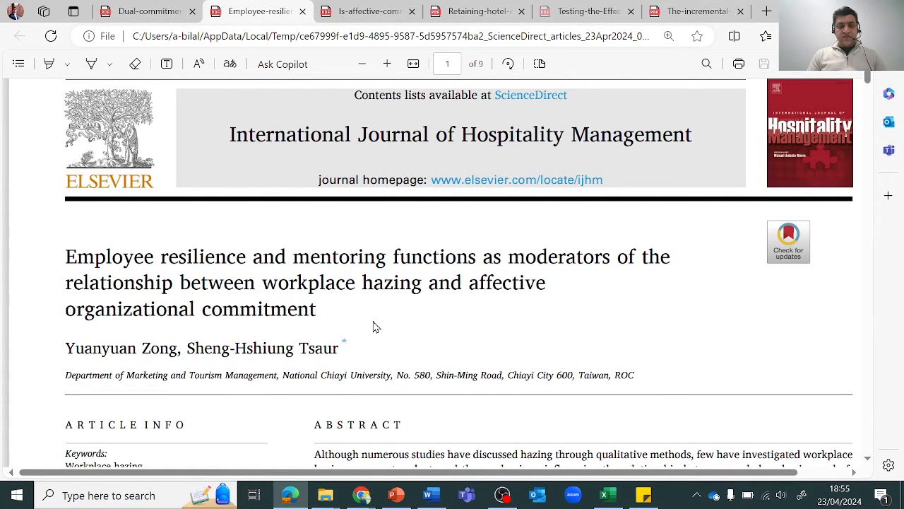
{"action": "scroll", "scroll_direction": "down", "scroll_amount": 3}
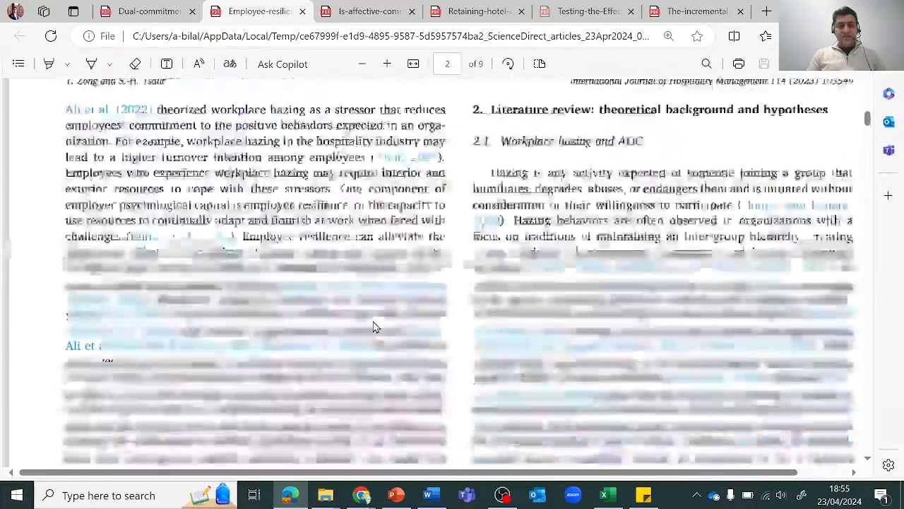
{"action": "scroll", "scroll_direction": "down", "scroll_amount": 3}
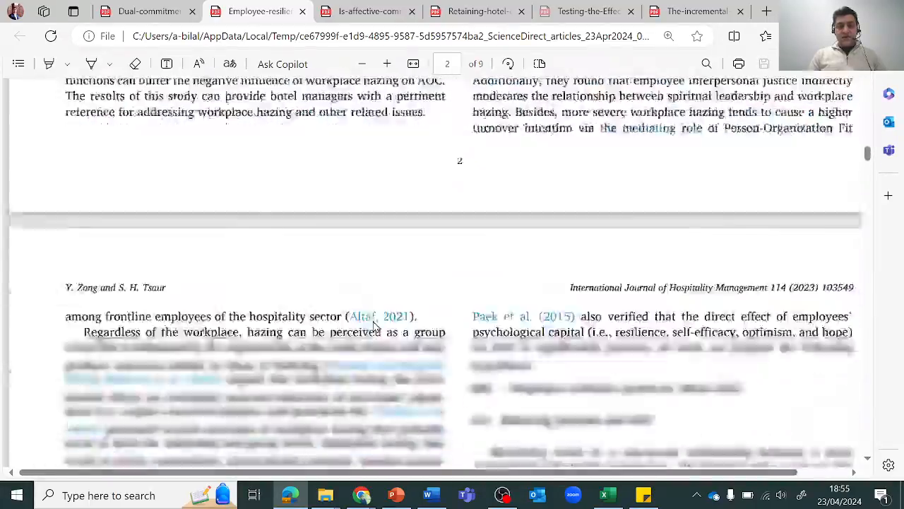
{"action": "scroll", "scroll_direction": "down", "scroll_amount": 3}
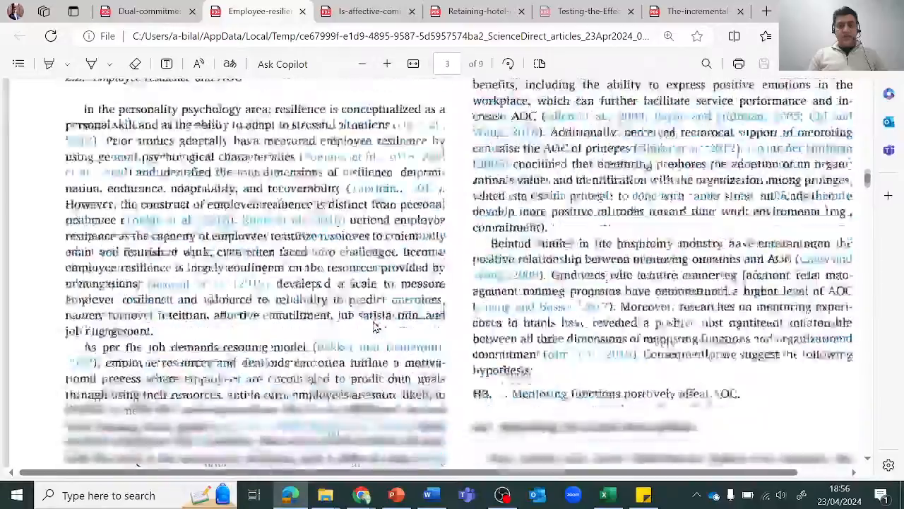
{"action": "scroll", "scroll_direction": "down", "scroll_amount": 3}
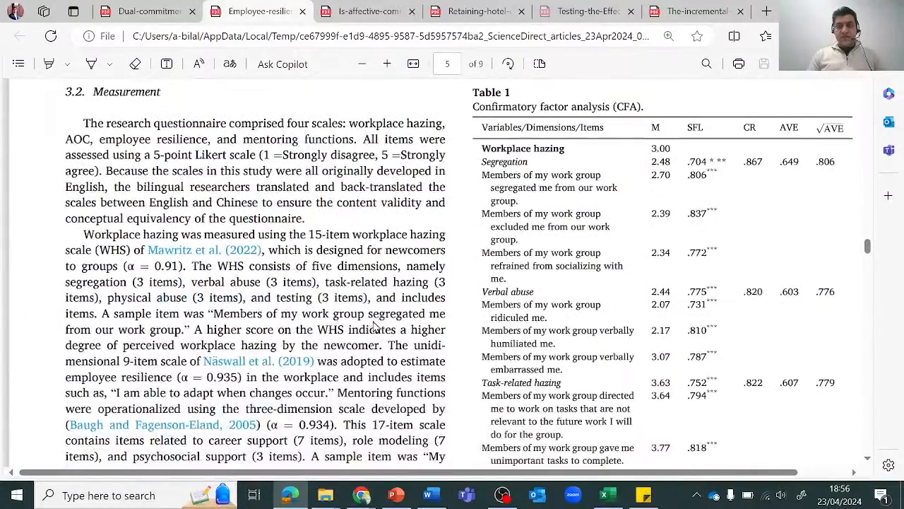
- Scroll the resilience paper down to Table 1 on page 6
{"action": "scroll", "scroll_direction": "down", "scroll_amount": 3}
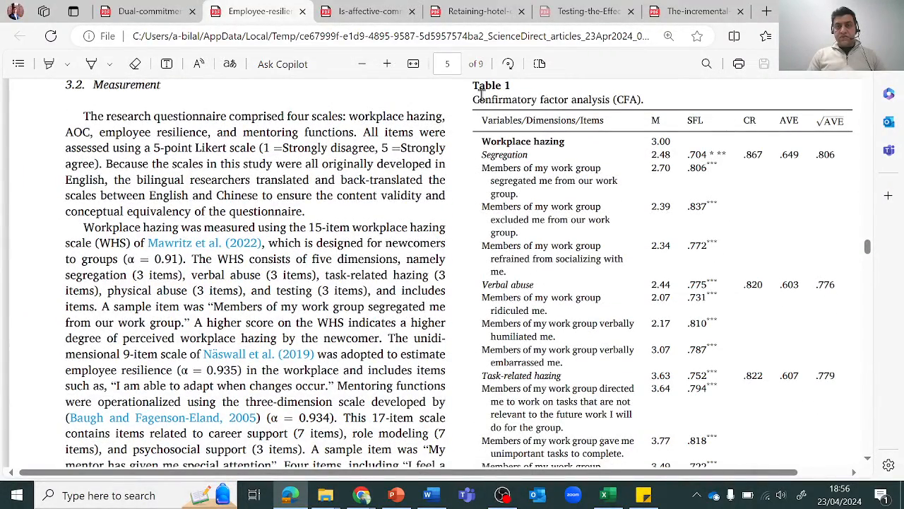
{"action": "left_click_drag", "start_coordinate": [472, 99], "coordinate": [641, 99]}
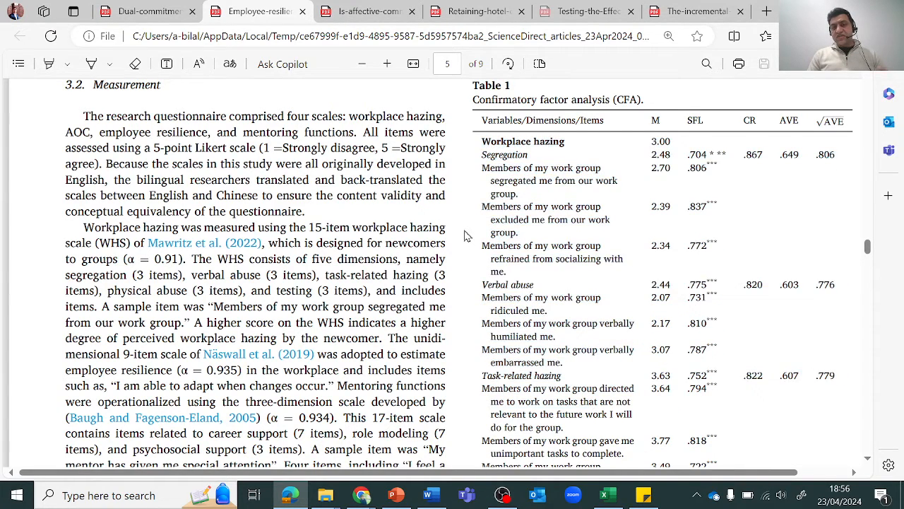
{"action": "scroll", "scroll_direction": "down", "scroll_amount": 3}
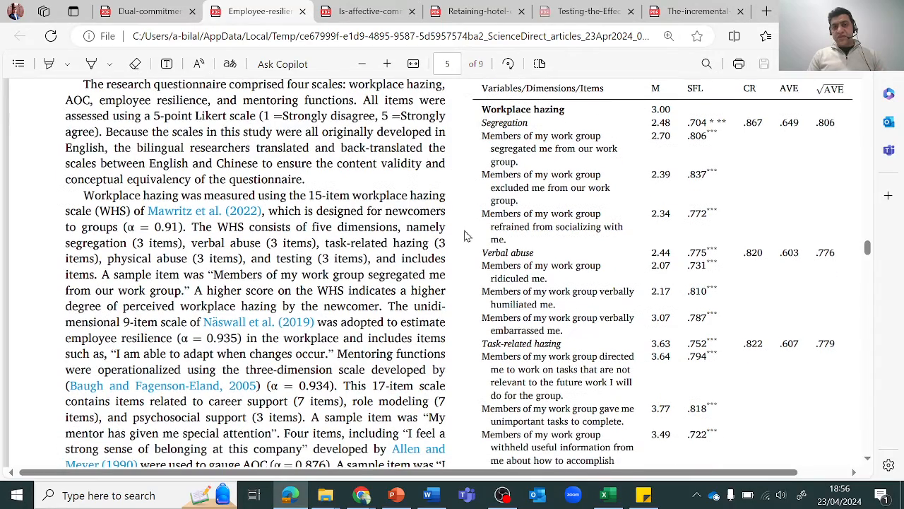
{"action": "scroll", "scroll_direction": "down", "scroll_amount": 3}
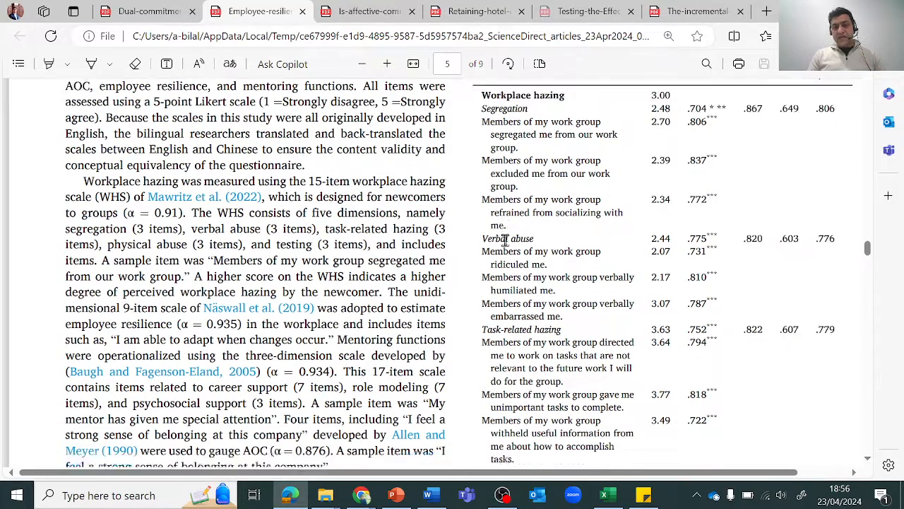
{"action": "scroll", "scroll_direction": "down", "scroll_amount": 3}
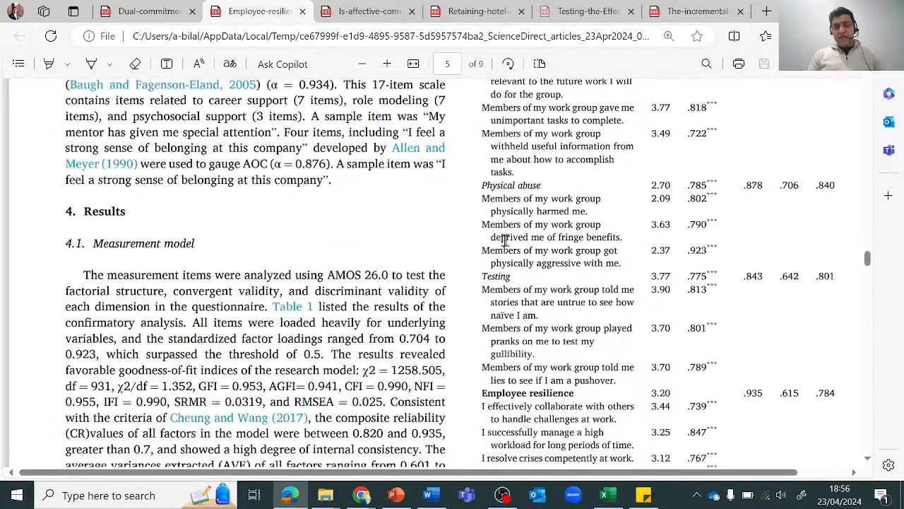
{"action": "scroll", "scroll_direction": "down", "scroll_amount": 3}
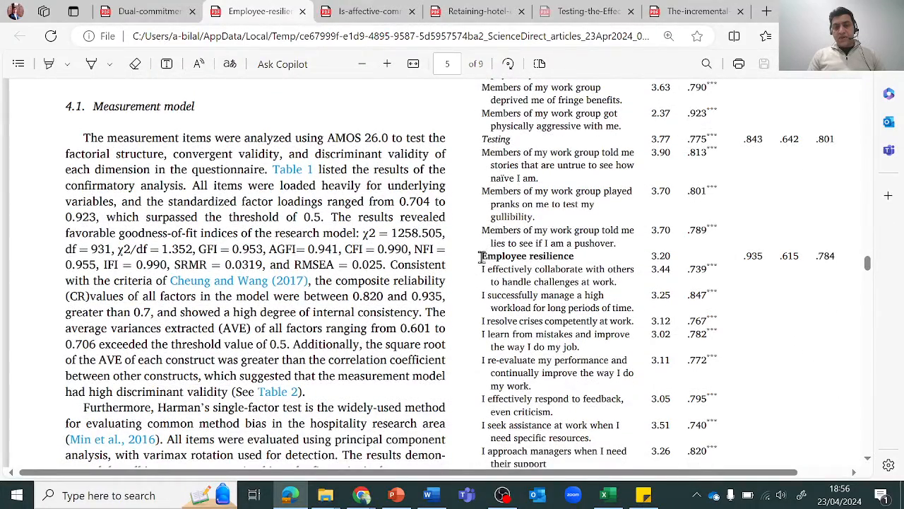
{"action": "scroll", "scroll_direction": "down", "scroll_amount": 3}
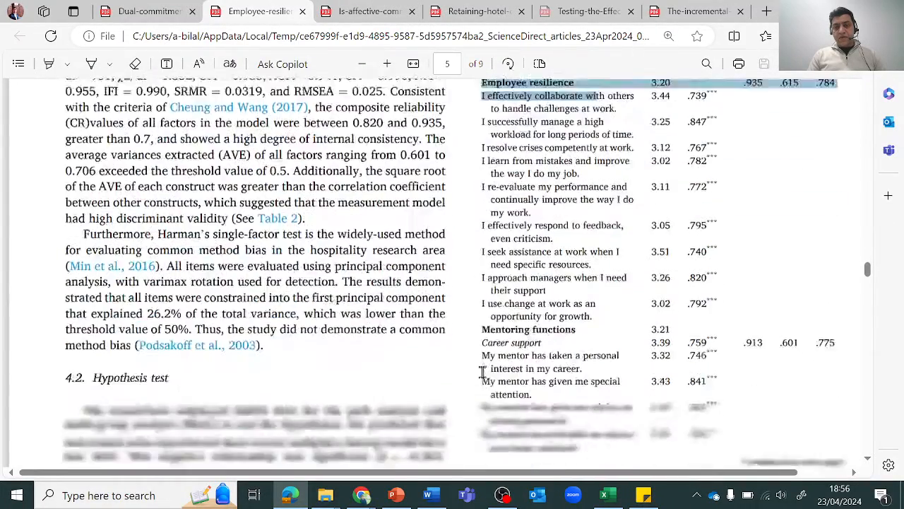
{"action": "scroll", "scroll_direction": "down", "scroll_amount": 3}
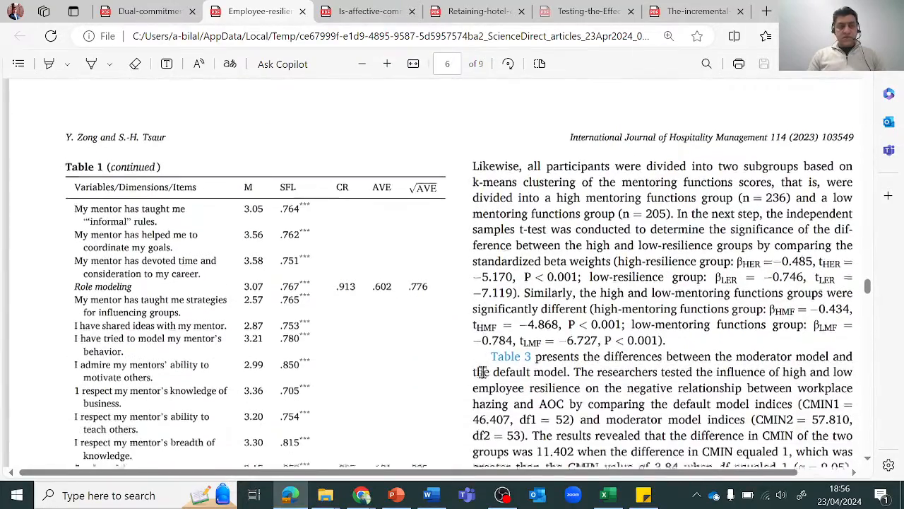
{"action": "scroll", "scroll_direction": "down", "scroll_amount": 3}
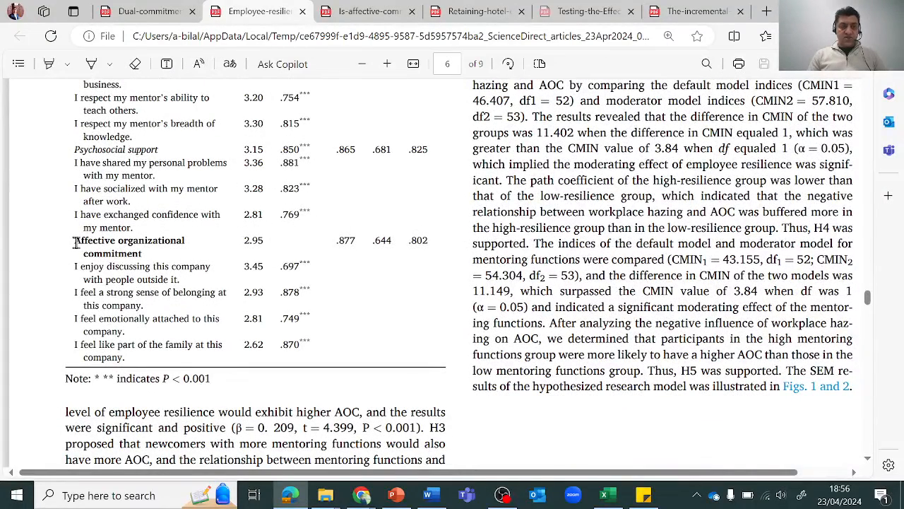
- Mark the Affective organizational commitment rows in Table 1
{"action": "left_click_drag", "start_coordinate": [76, 240], "coordinate": [126, 356]}
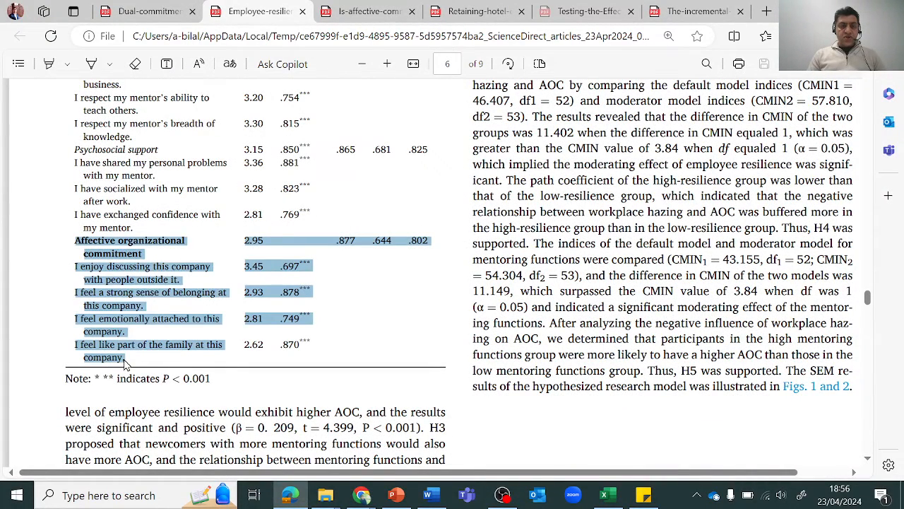
{"action": "left_click", "coordinate": [353, 356]}
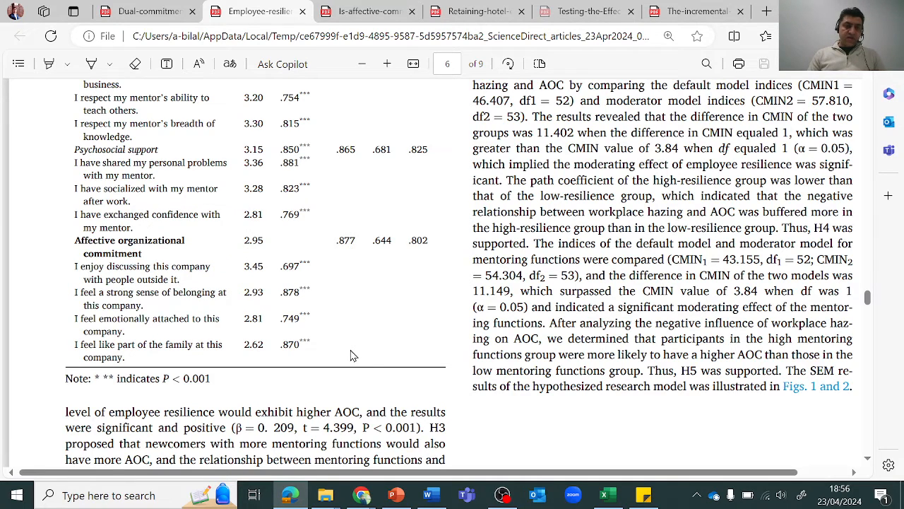
{"action": "left_click_drag", "start_coordinate": [71, 265], "coordinate": [130, 356]}
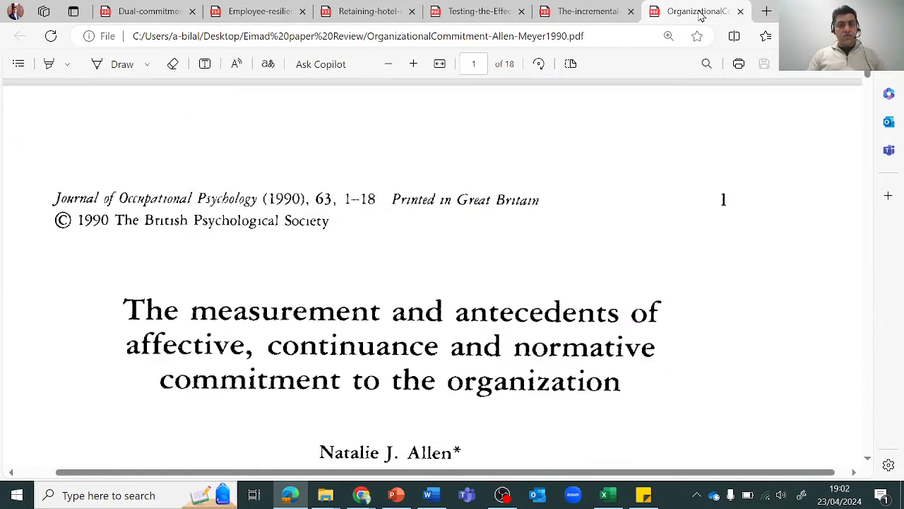
- Scroll the Allen and Meyer 1990 paper to Table 1's affective commitment items on page 6
{"action": "scroll", "scroll_direction": "down", "scroll_amount": 3}
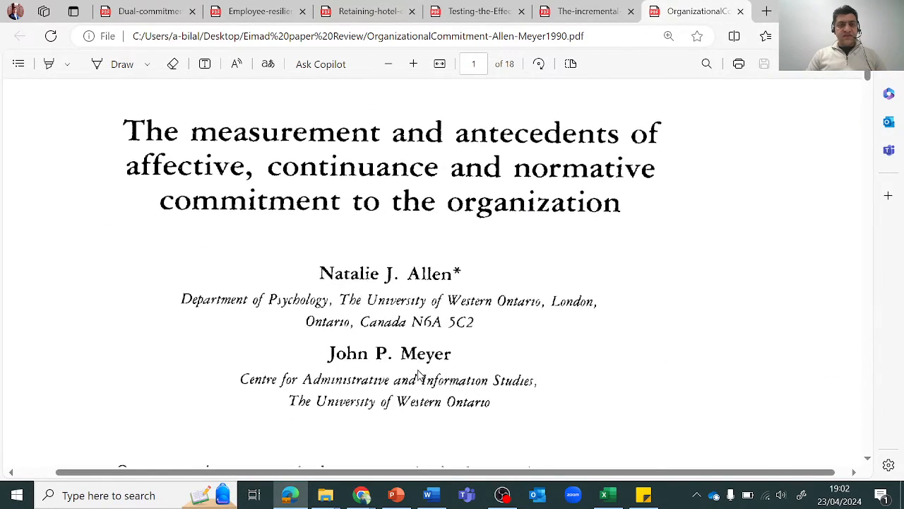
{"action": "scroll", "scroll_direction": "down", "scroll_amount": 3}
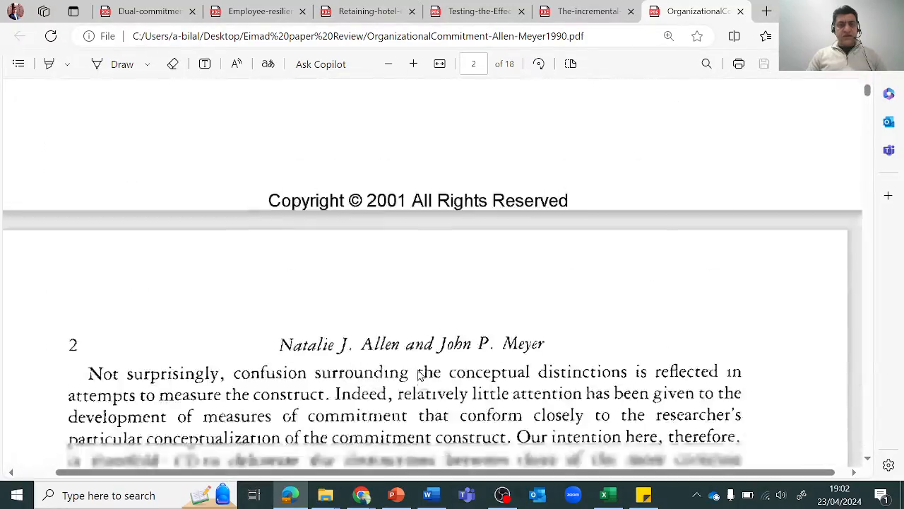
{"action": "scroll", "scroll_direction": "down", "scroll_amount": 3}
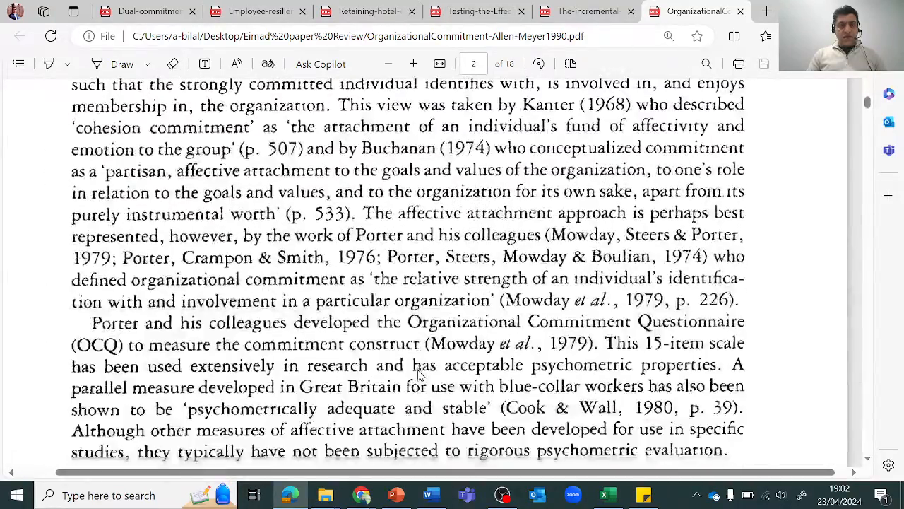
{"action": "scroll", "scroll_direction": "down", "scroll_amount": 3}
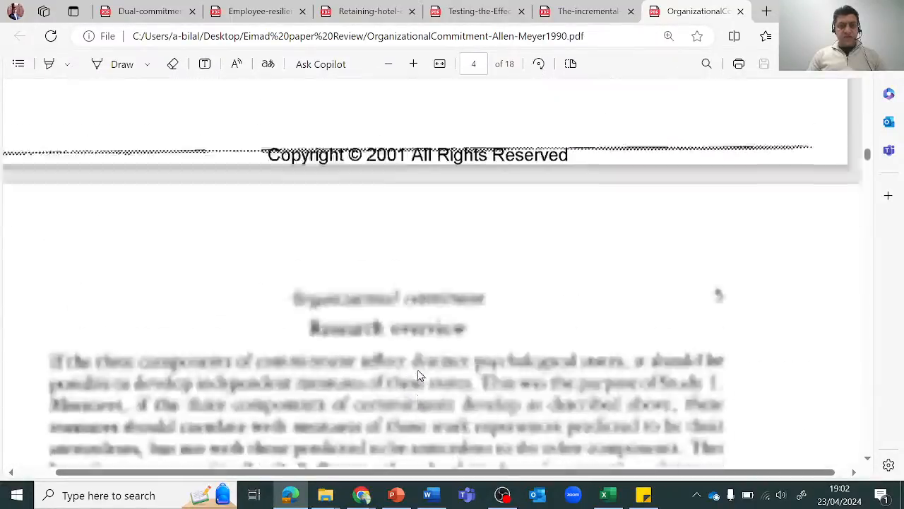
{"action": "scroll", "scroll_direction": "down", "scroll_amount": 3}
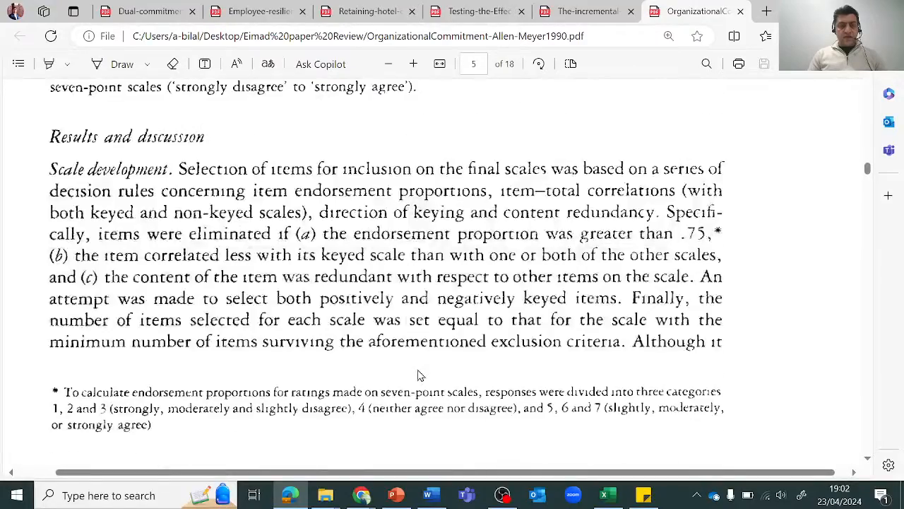
{"action": "scroll", "scroll_direction": "down", "scroll_amount": 3}
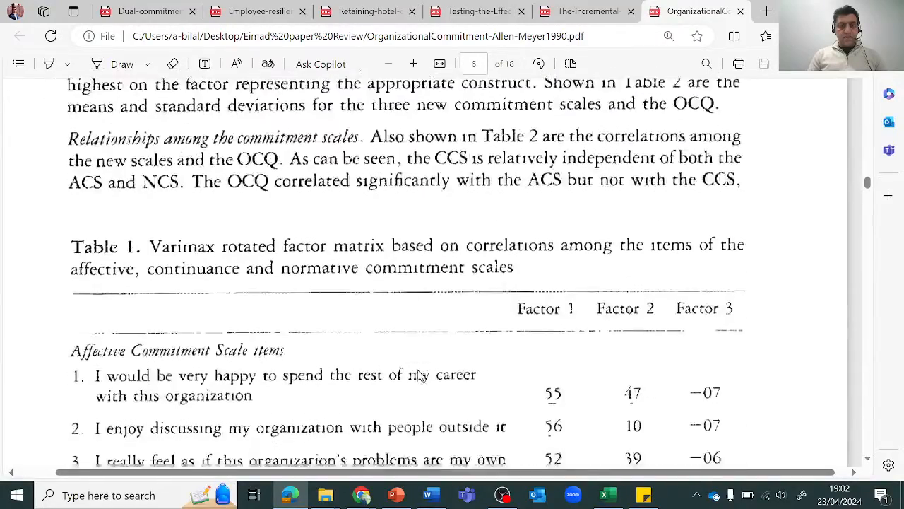
{"action": "scroll", "scroll_direction": "down", "scroll_amount": 3}
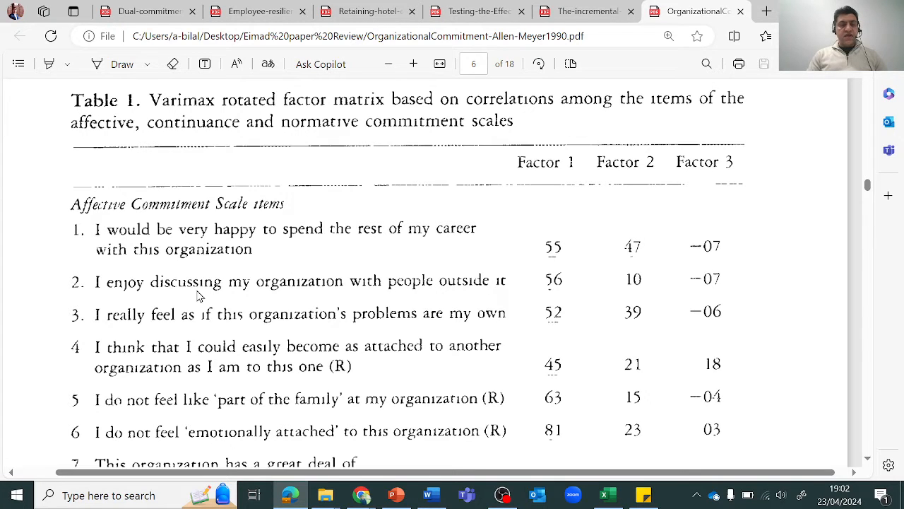
{"action": "mouse_move", "coordinate": [164, 220]}
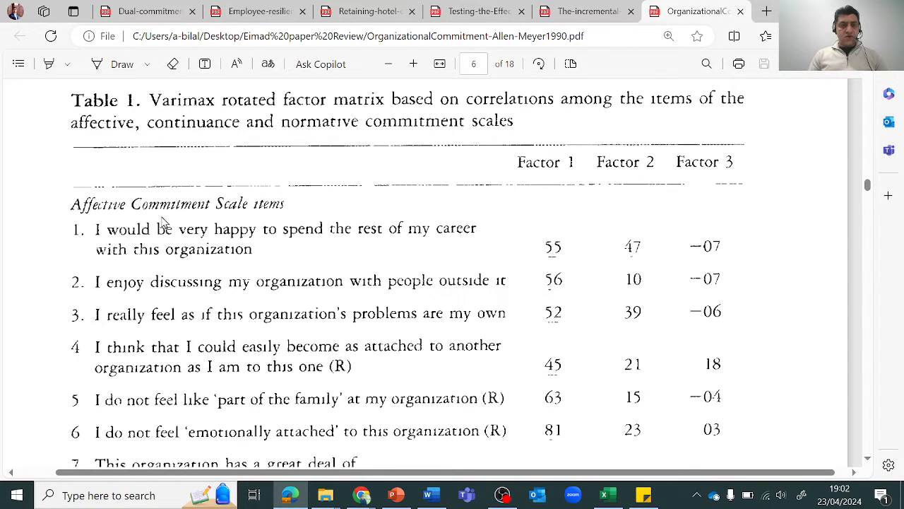
- Scroll through the affective and continuance scale items to the normative items on page 7
{"action": "scroll", "scroll_direction": "down", "scroll_amount": 3}
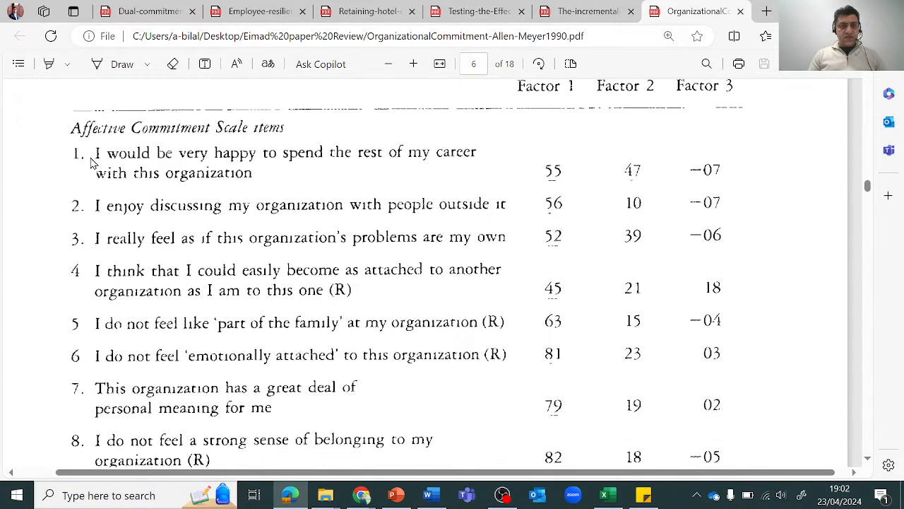
{"action": "scroll", "scroll_direction": "down", "scroll_amount": 3}
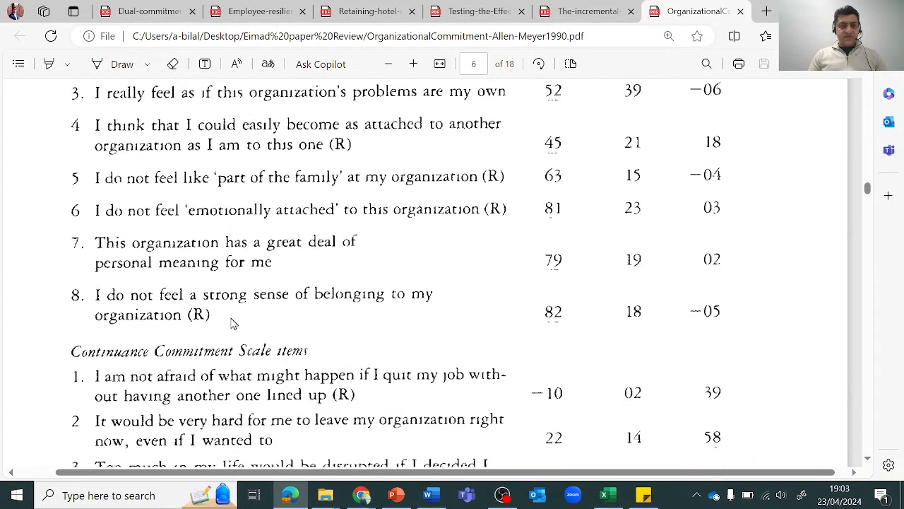
{"action": "scroll", "scroll_direction": "down", "scroll_amount": 3}
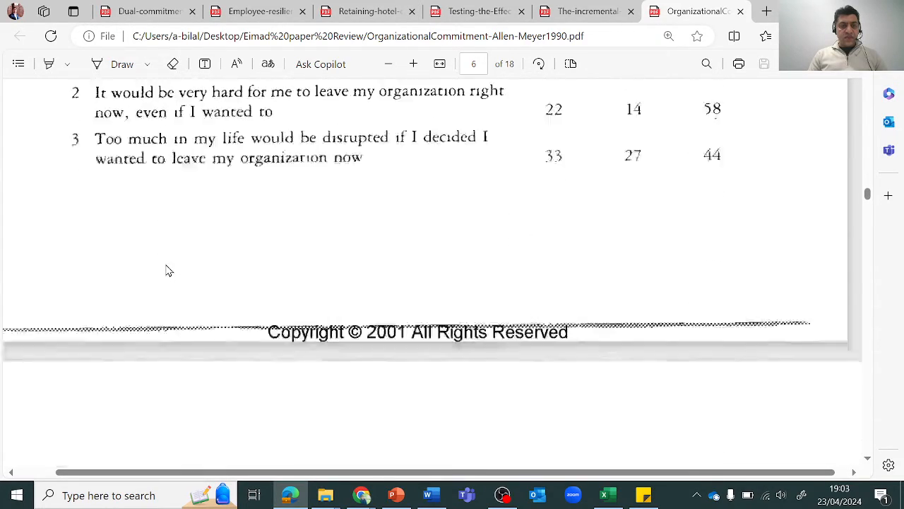
{"action": "scroll", "scroll_direction": "down", "scroll_amount": 3}
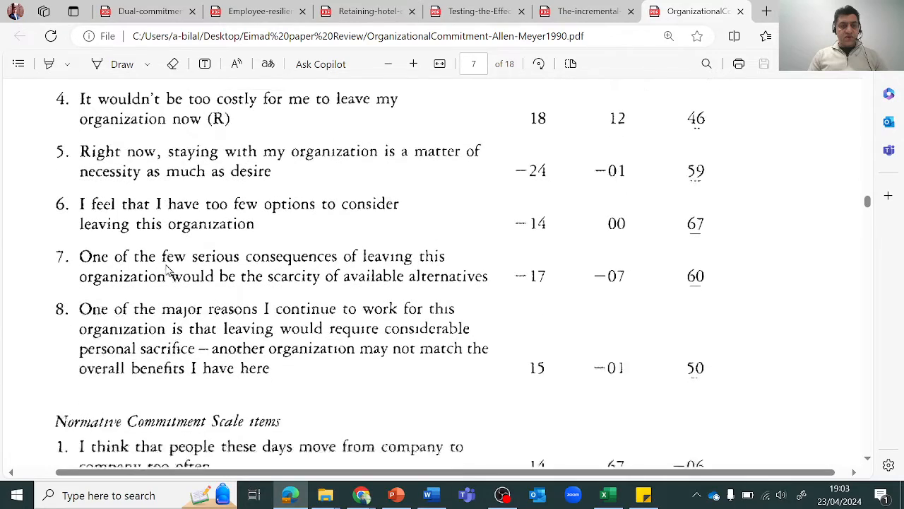
{"action": "scroll", "scroll_direction": "down", "scroll_amount": 3}
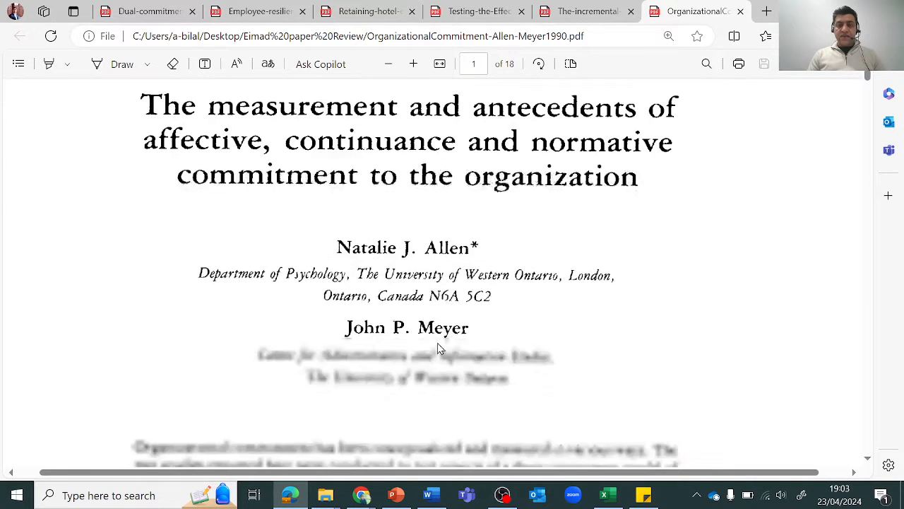
{"action": "scroll", "scroll_direction": "down", "scroll_amount": 3}
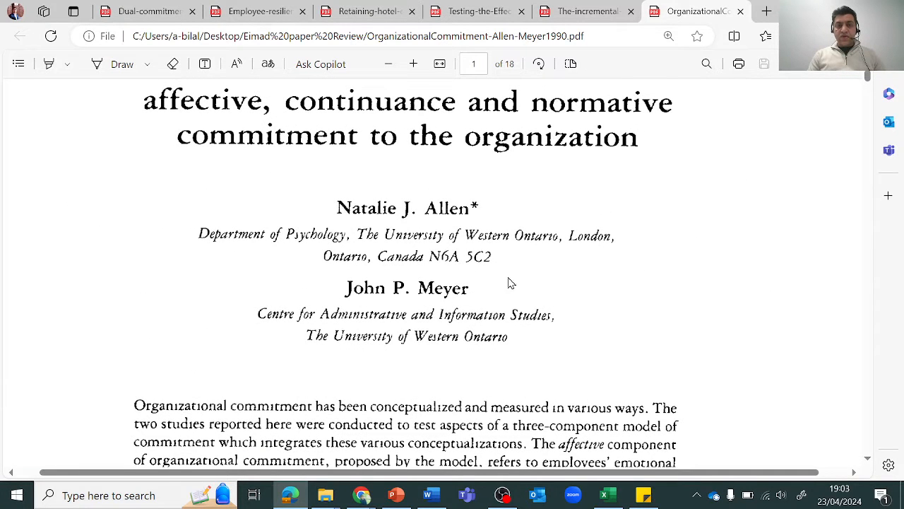
{"action": "mouse_move", "coordinate": [433, 345]}
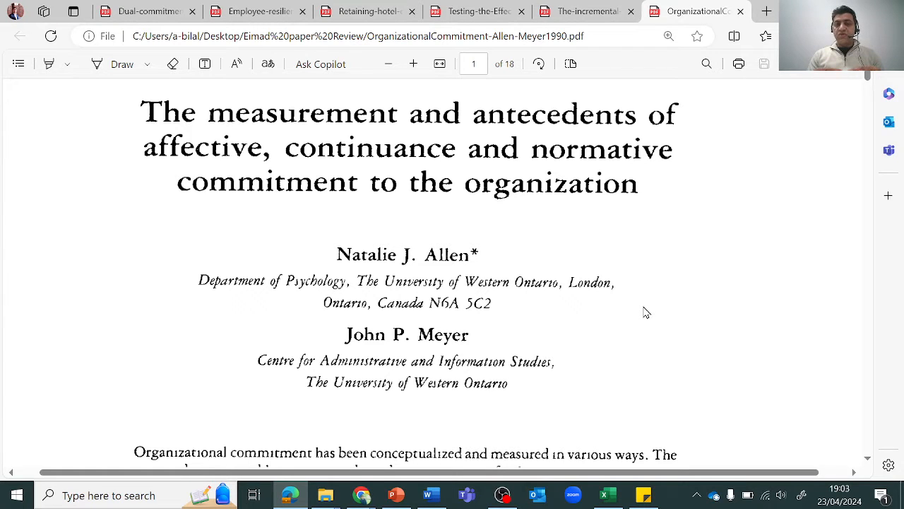
{"action": "scroll", "scroll_direction": "down", "scroll_amount": 3}
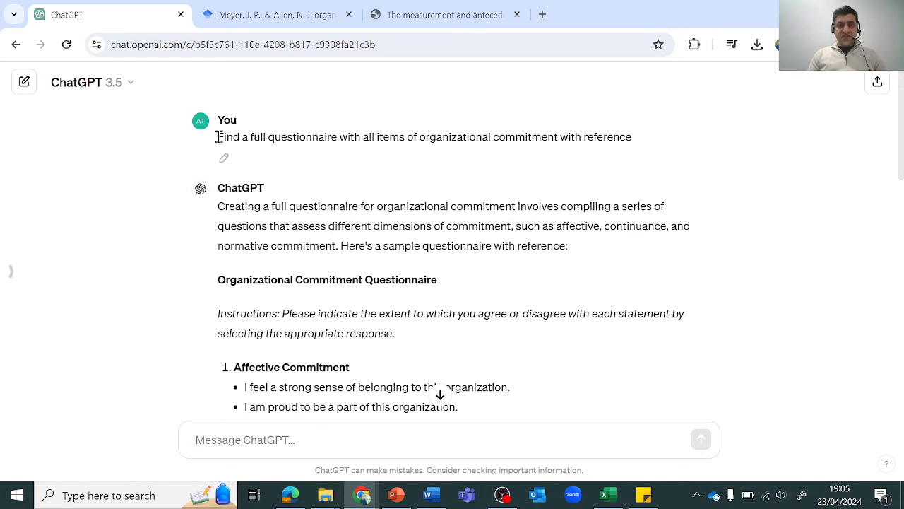
- Recheck the ChatGPT question and its reference, then return to the Allen and Meyer 1990 paper
{"action": "triple_click", "coordinate": [424, 135]}
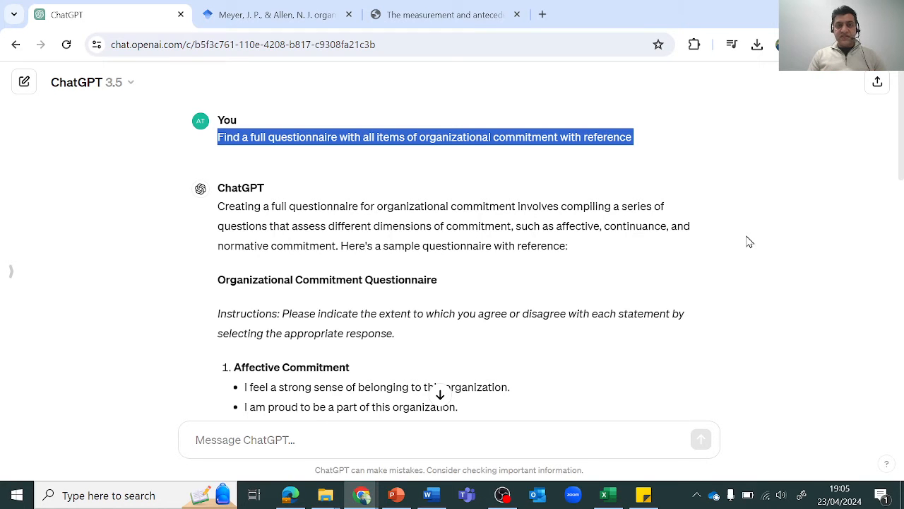
{"action": "scroll", "scroll_direction": "down", "scroll_amount": 3}
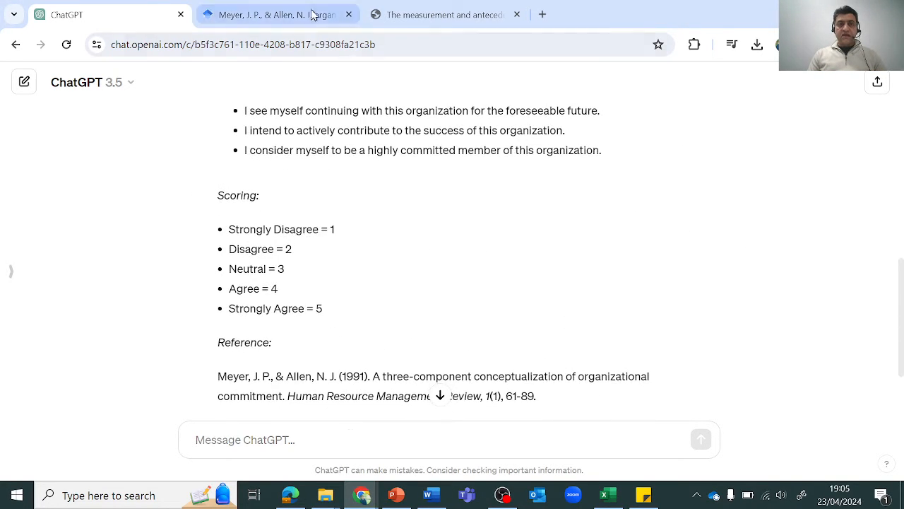
{"action": "left_click", "coordinate": [275, 14]}
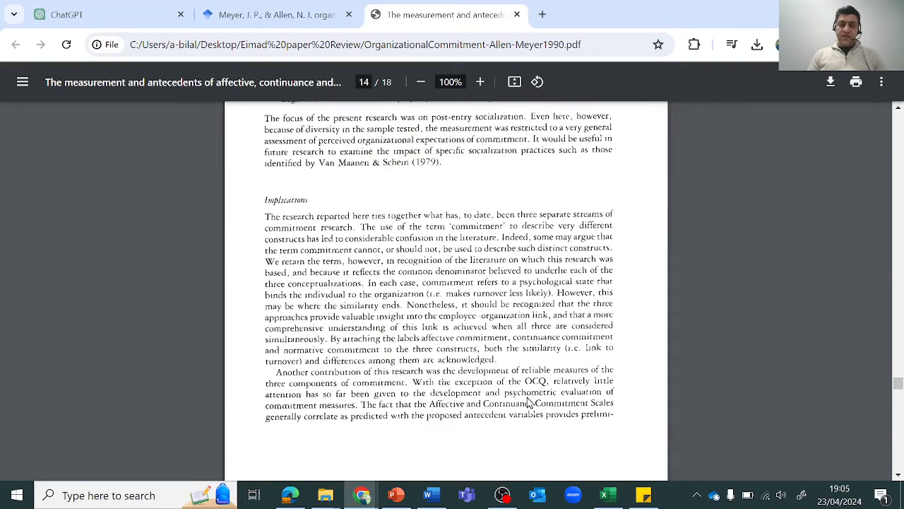
{"action": "scroll", "scroll_direction": "down", "scroll_amount": 3}
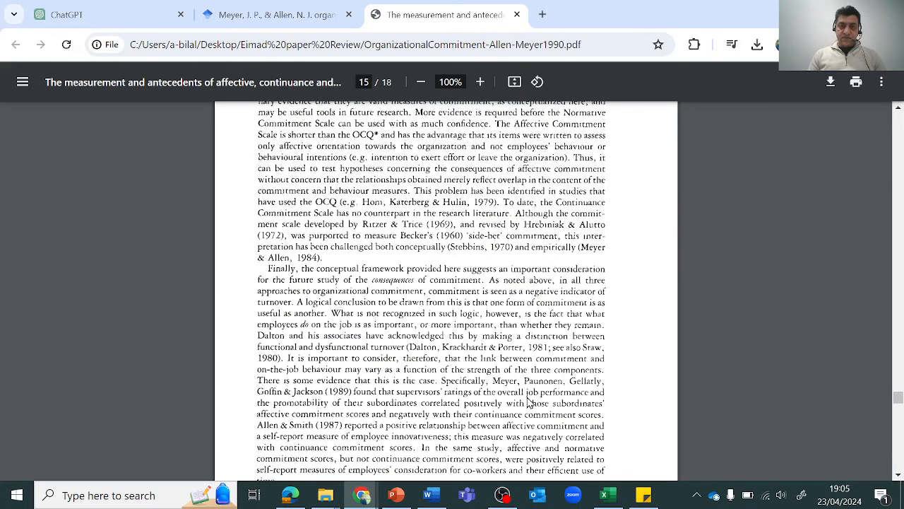